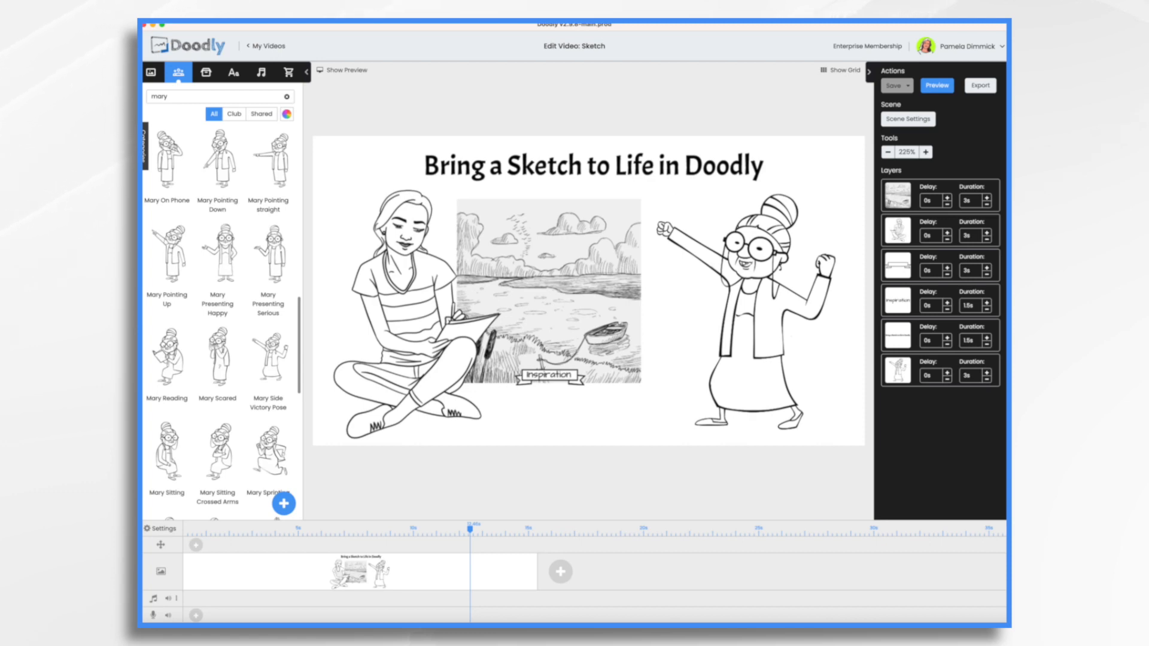
Step: Show the Sketch folder's layer PNGs in Finder's Gallery view as large previews
click(583, 290)
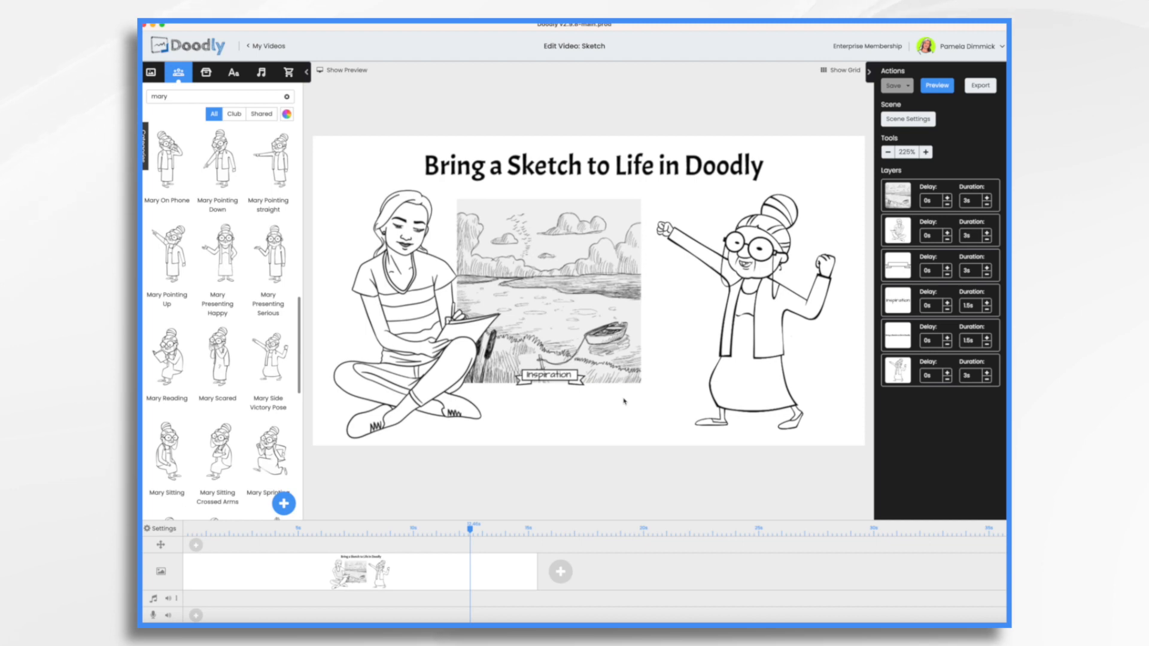
click(402, 314)
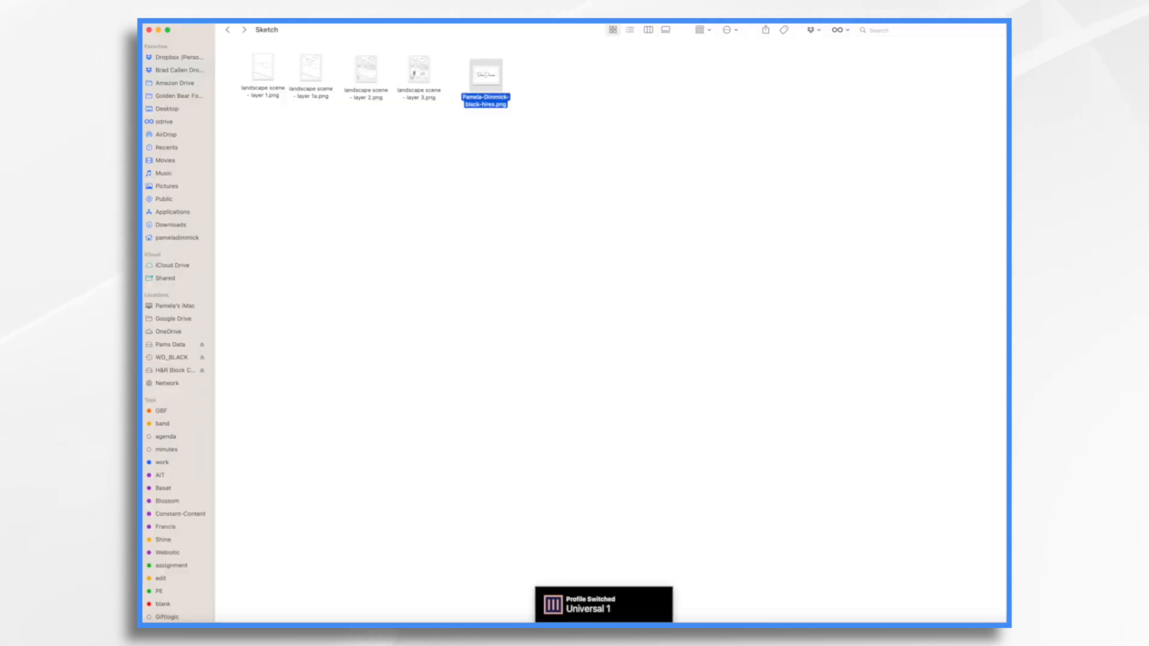
click(263, 67)
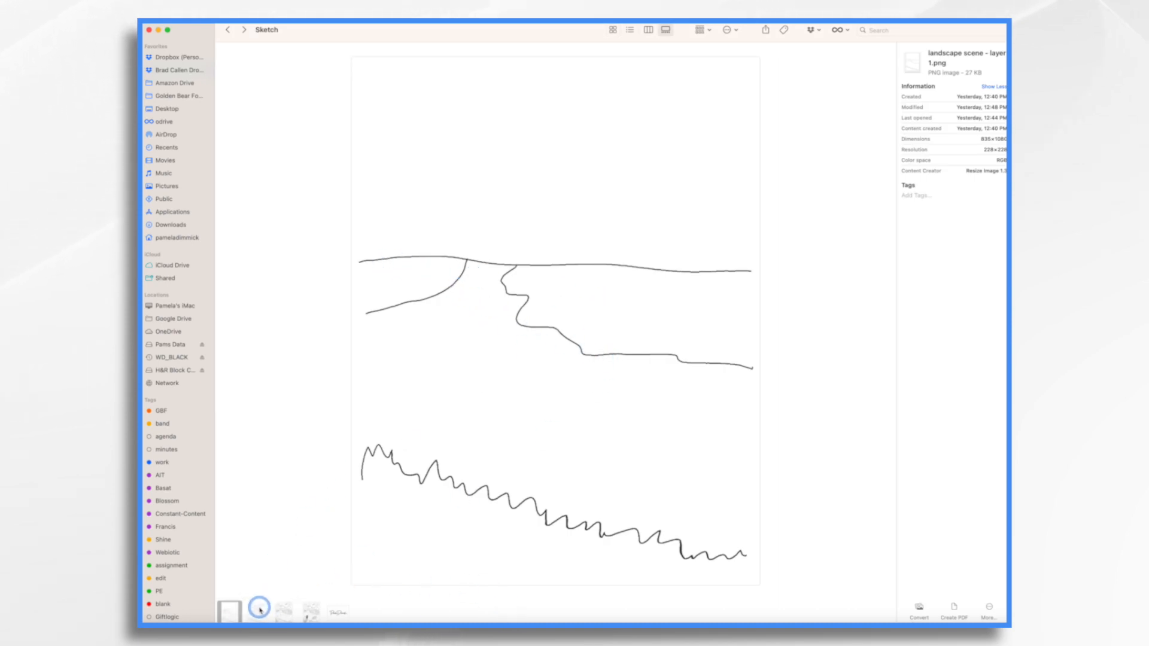
Step: Preview layer 1a (clouds), layer 2, layer 3 (boat) and the last file in turn
click(258, 609)
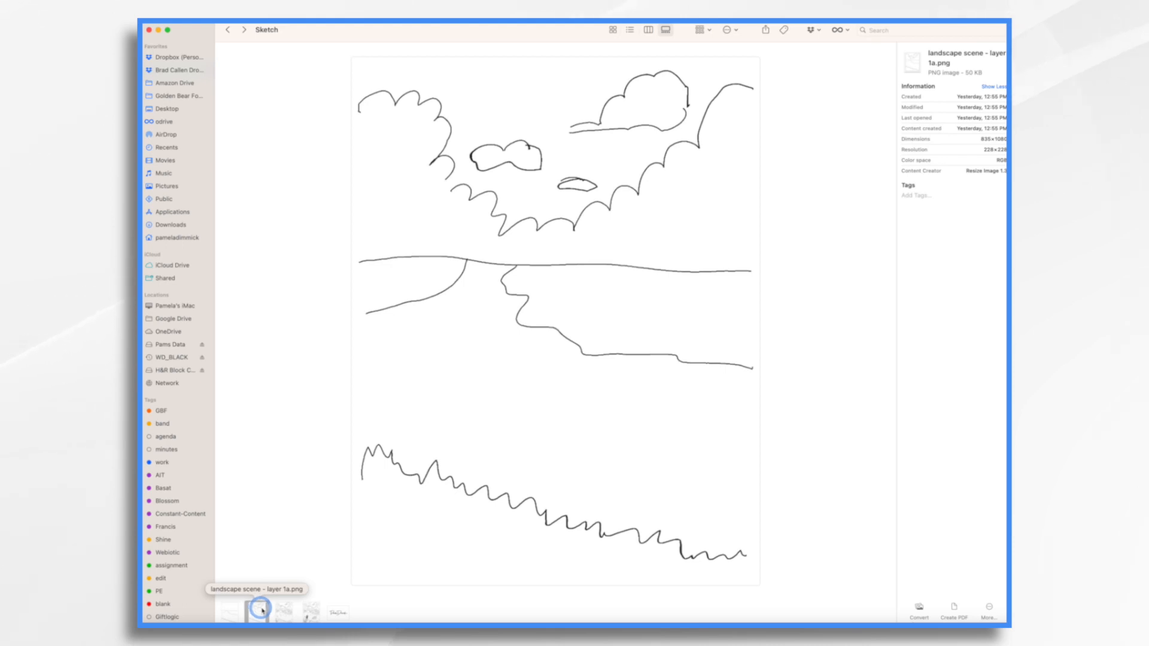
click(285, 610)
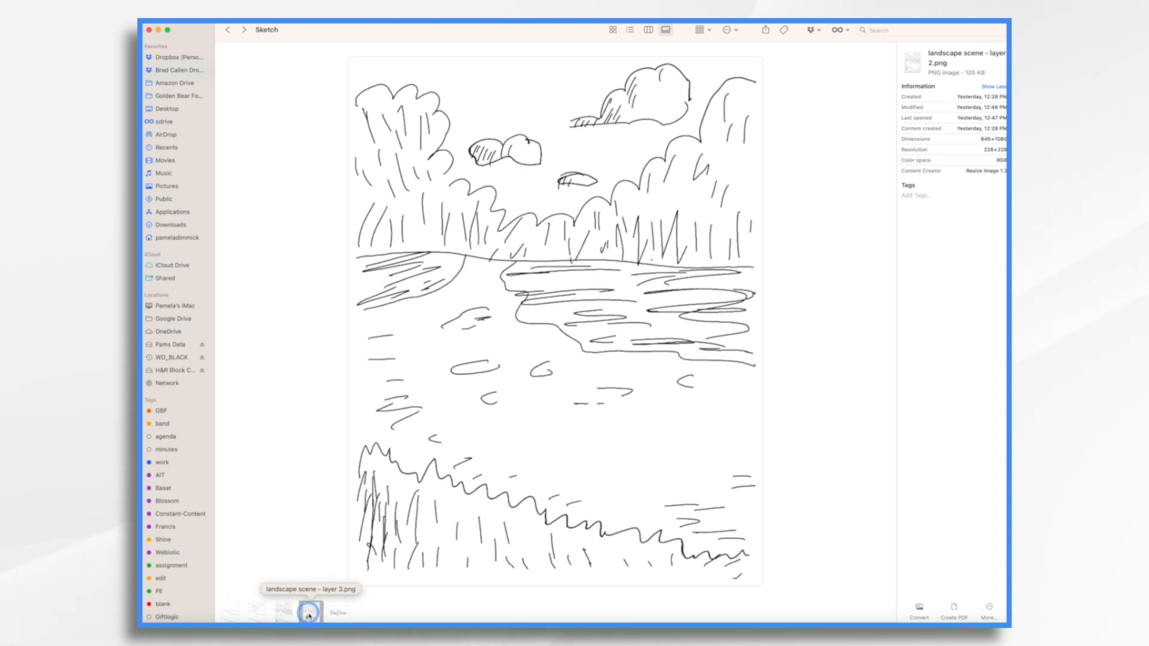
click(309, 611)
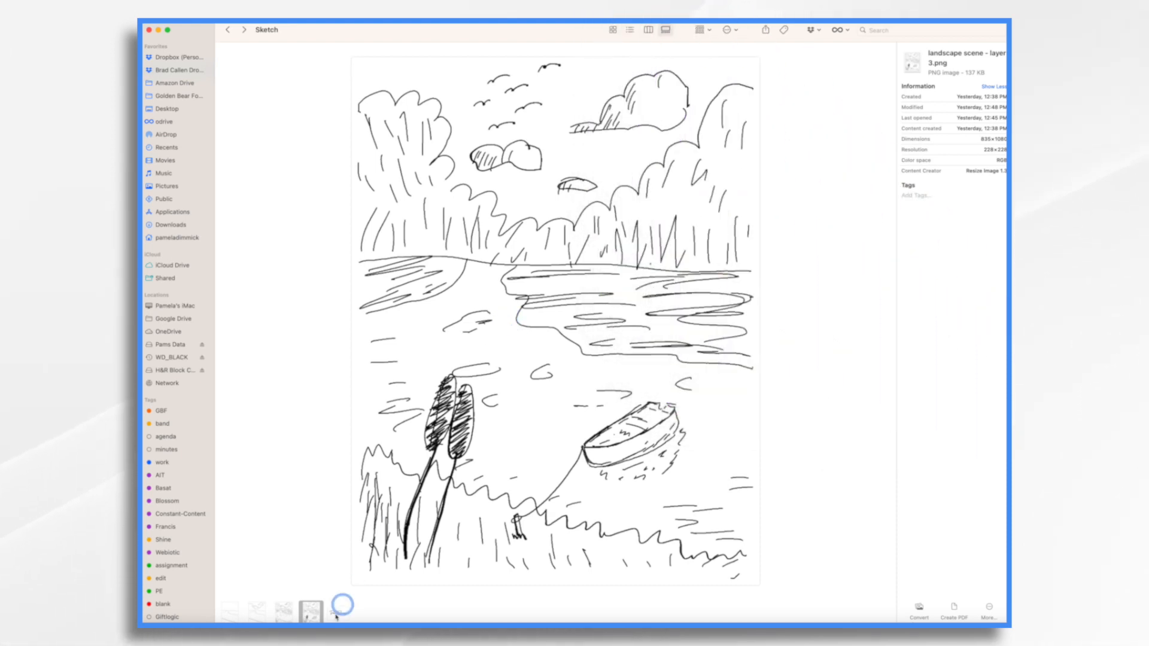
click(336, 608)
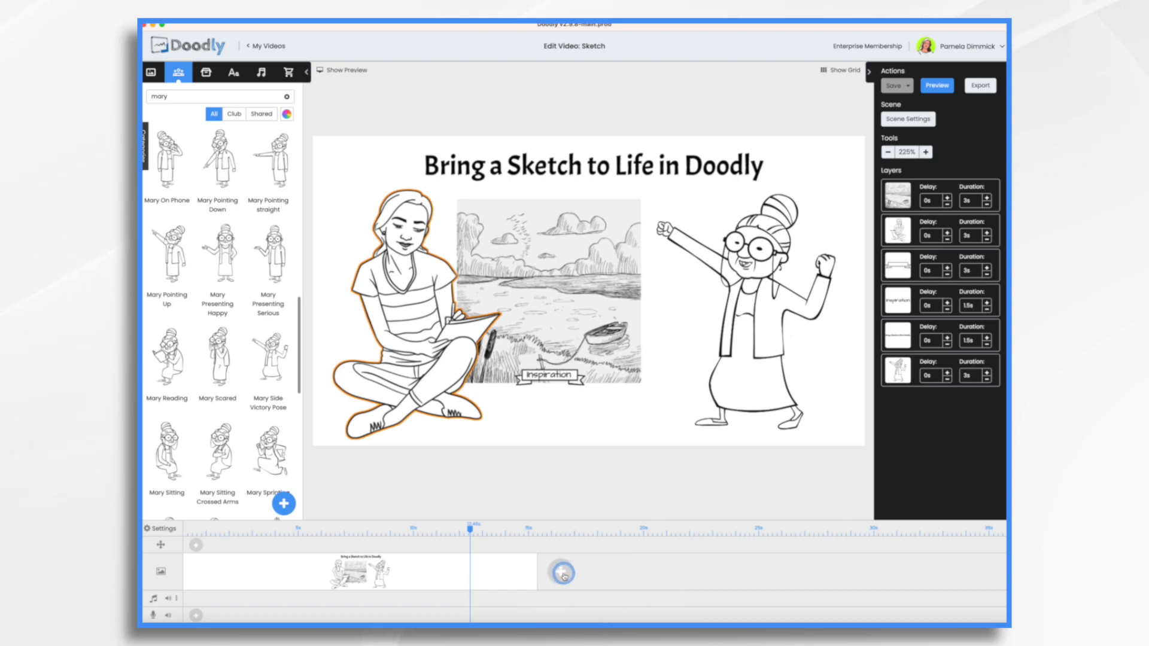
Step: Add a blank second scene, import the landscape layer images and place them on the canvas
click(564, 574)
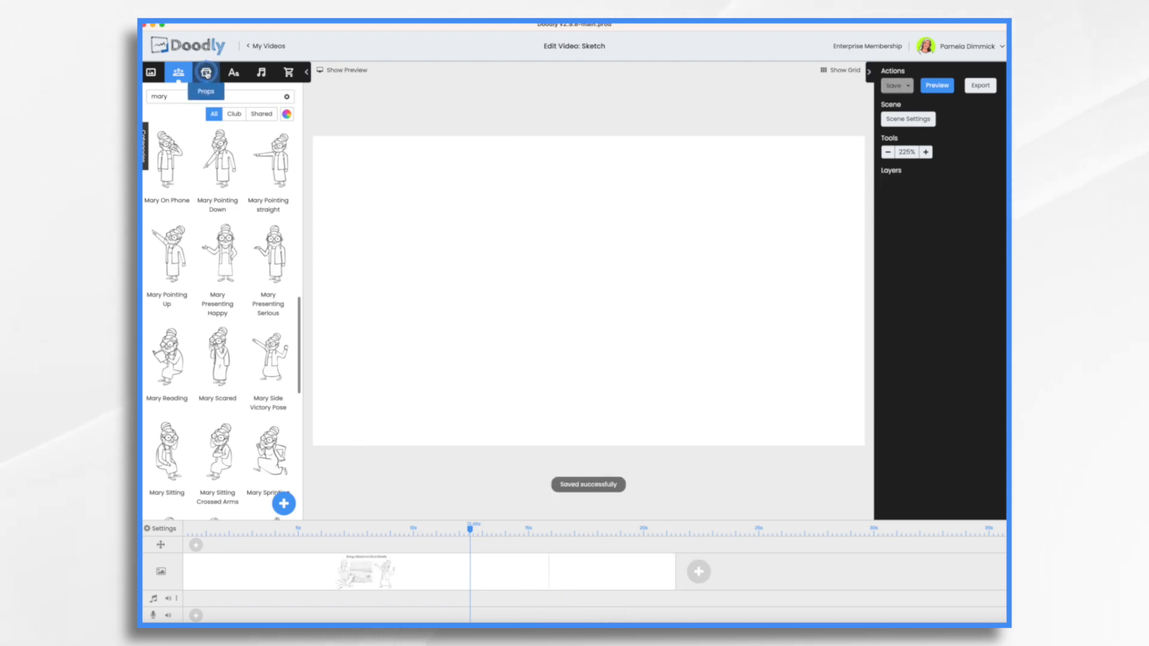
click(206, 72)
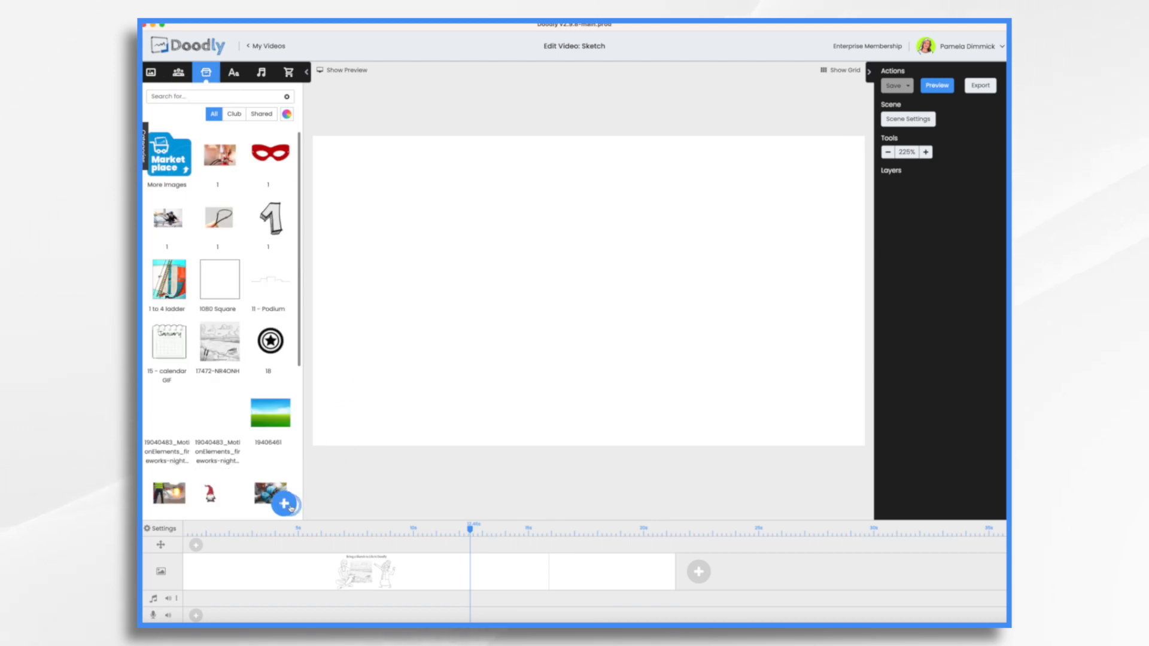
click(284, 504)
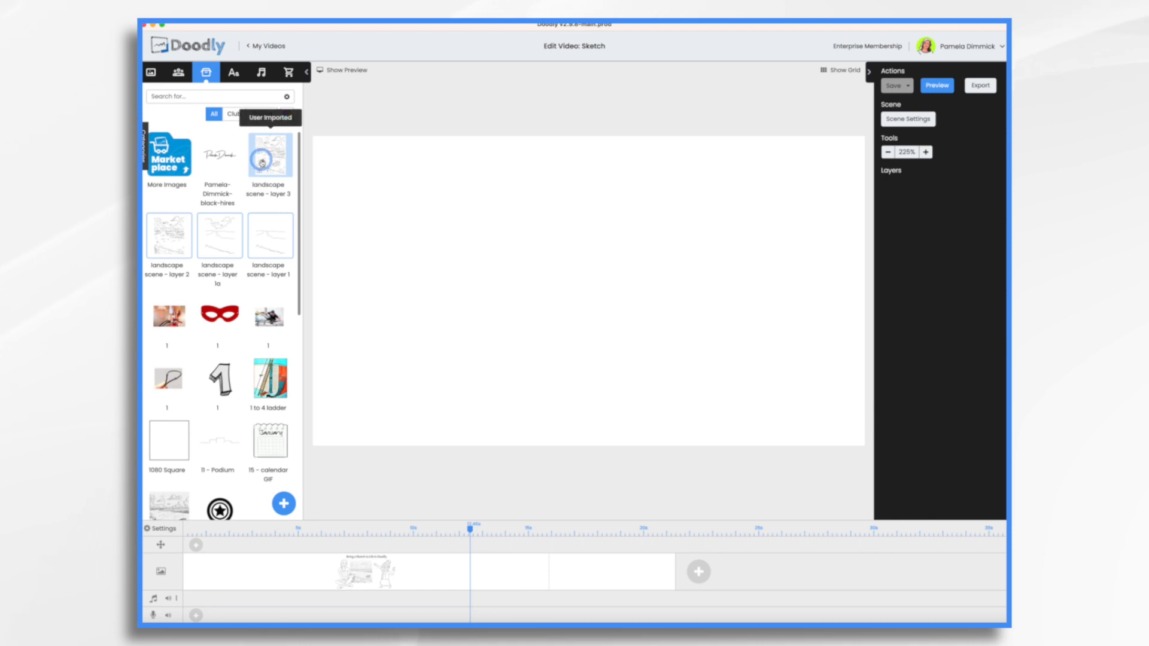
drag(269, 154, 518, 252)
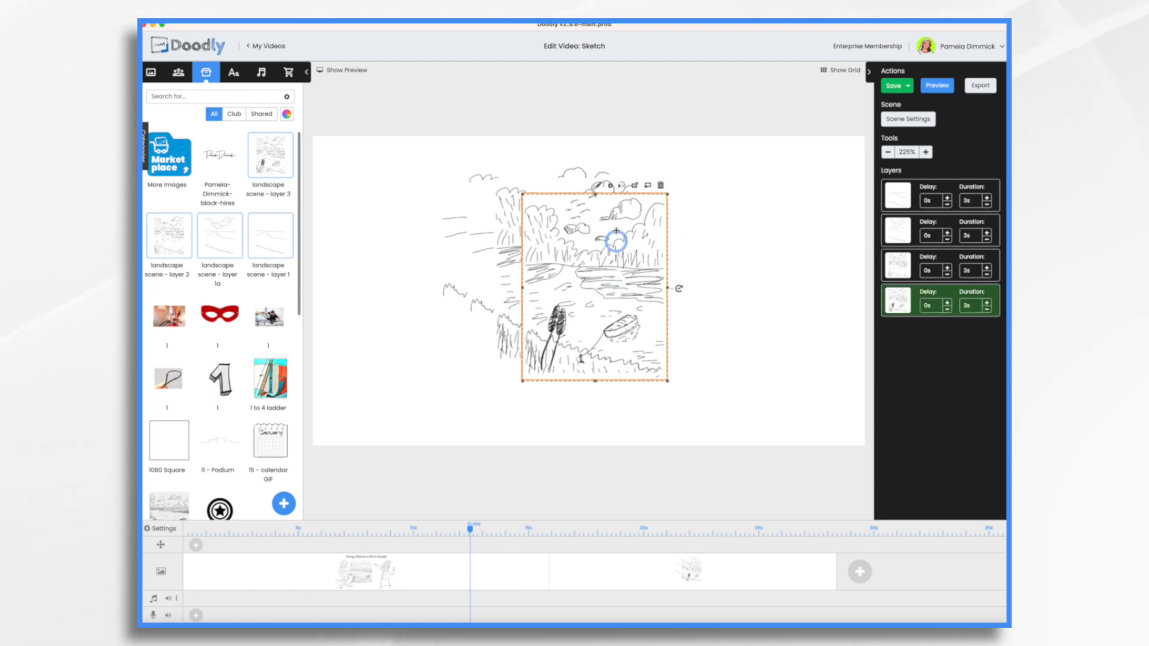
Step: Nudge the top layer and give the next layer the matching position X 324 via Asset Settings
drag(616, 241, 609, 187)
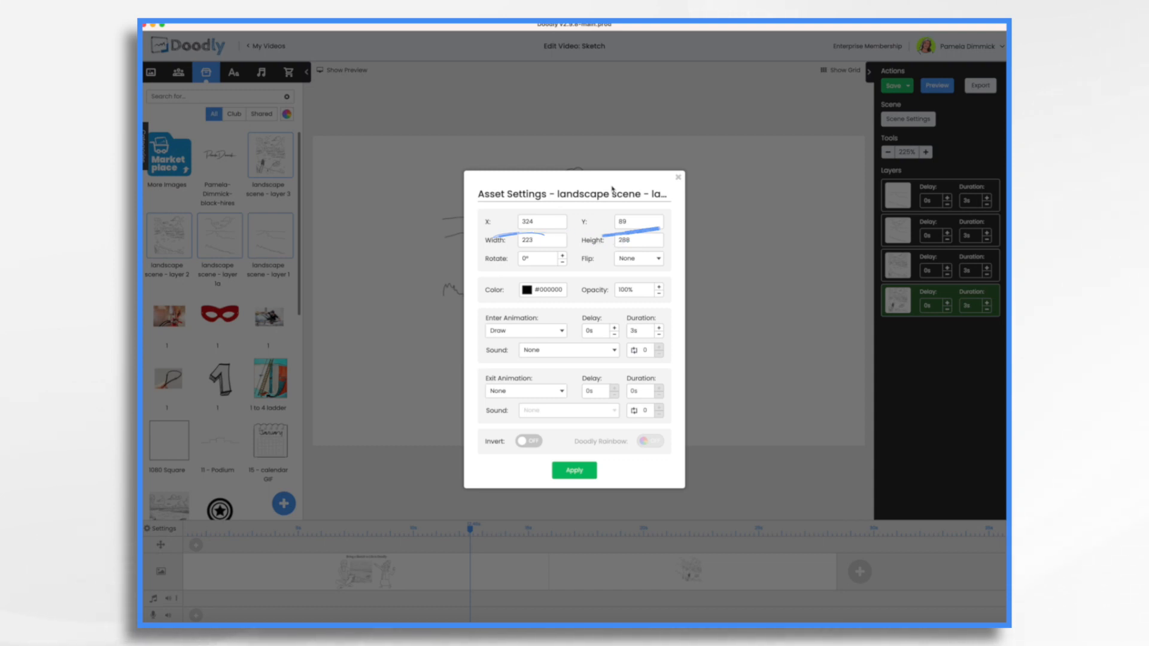
click(575, 470)
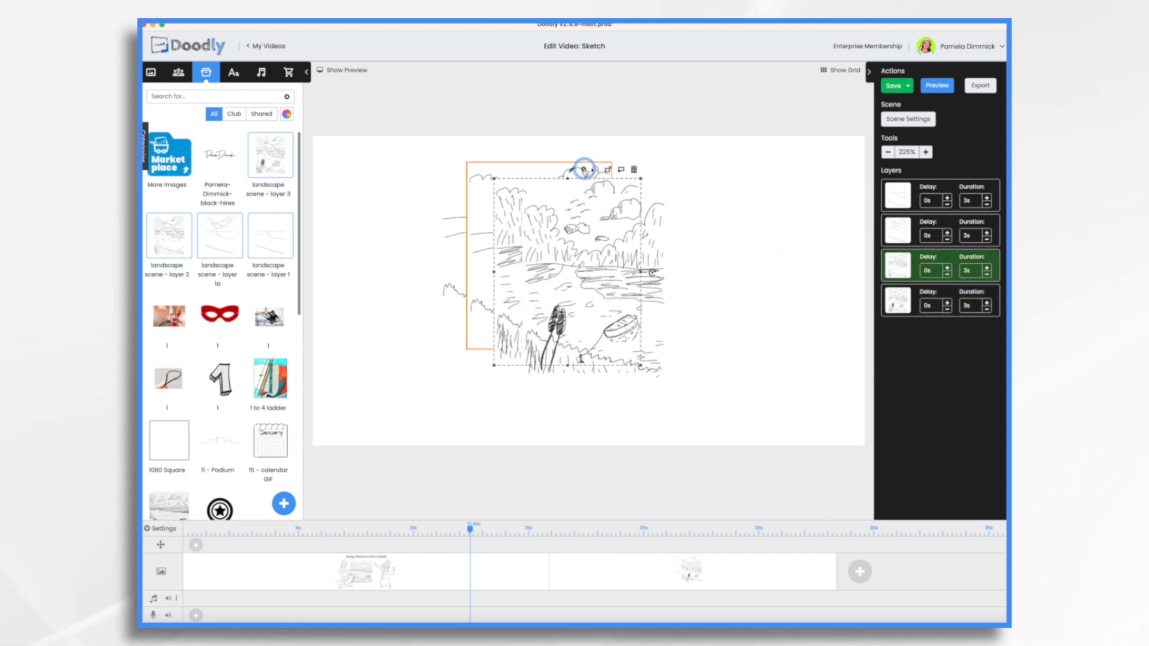
click(583, 170)
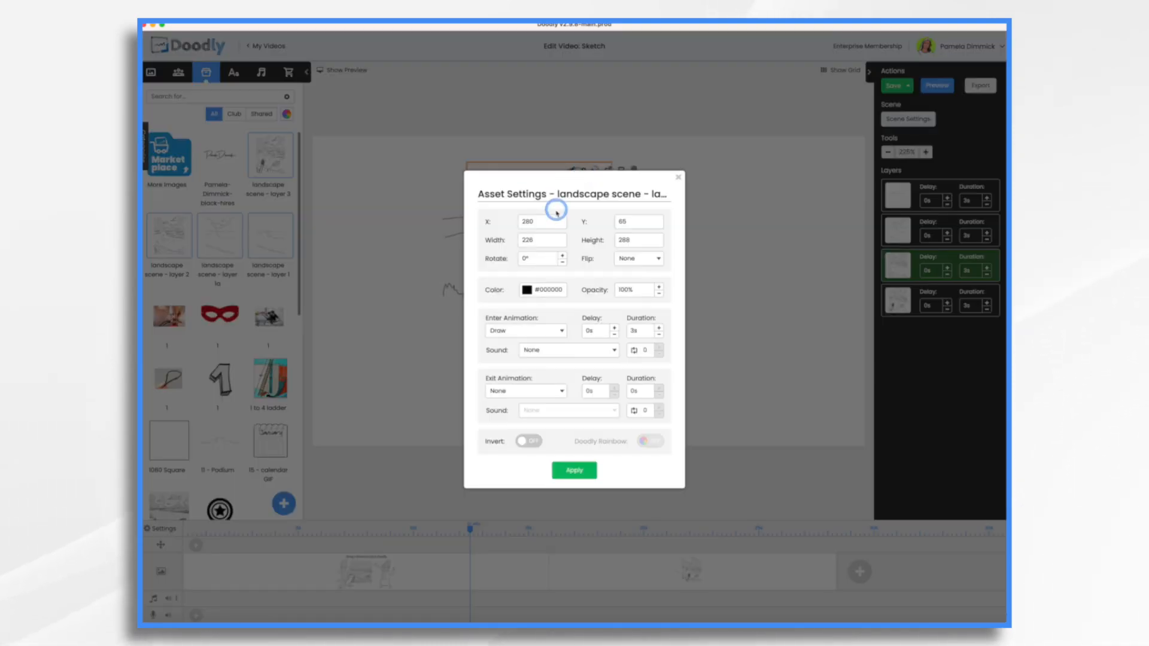
click(541, 222)
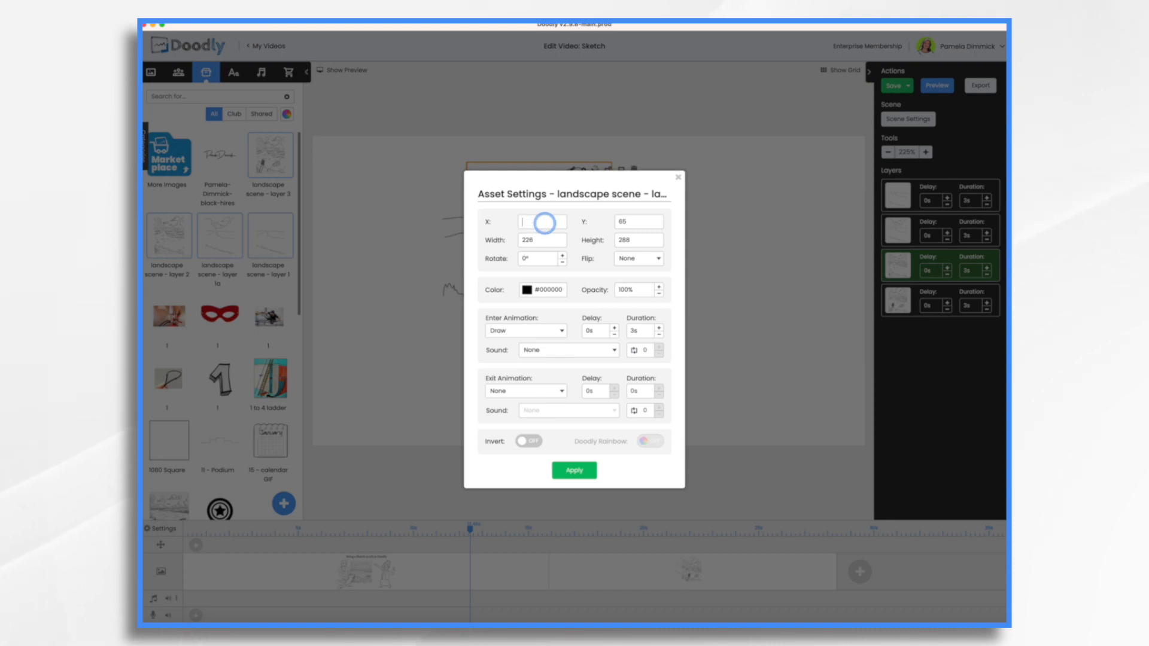
text(324)
click(638, 220)
text(8)
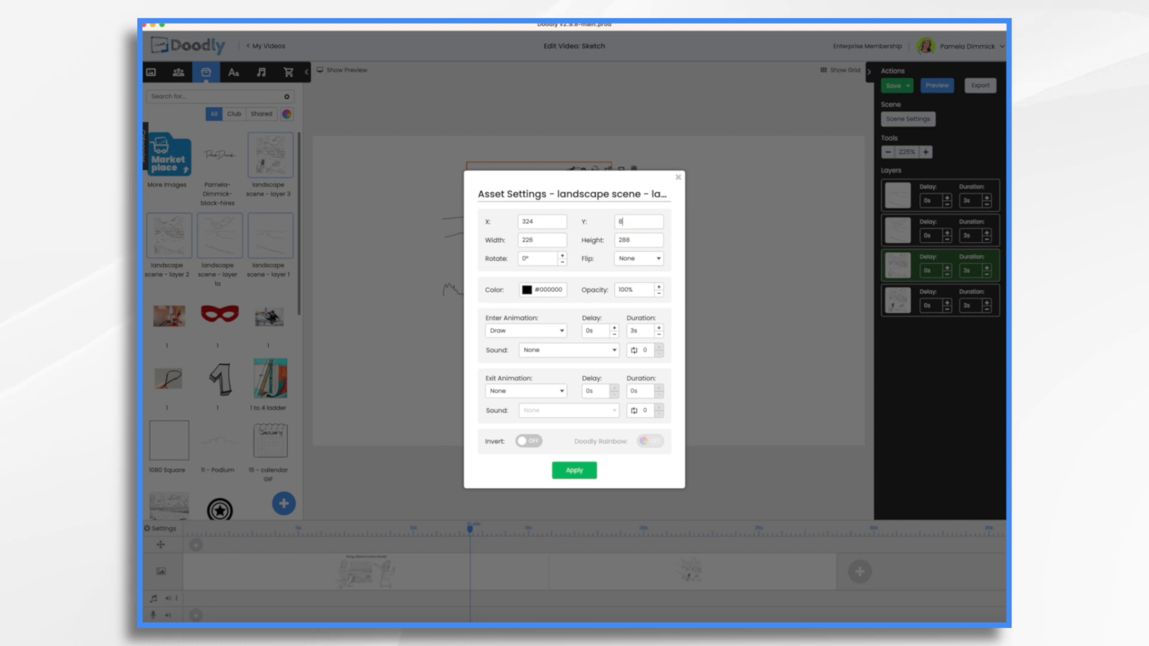
click(574, 469)
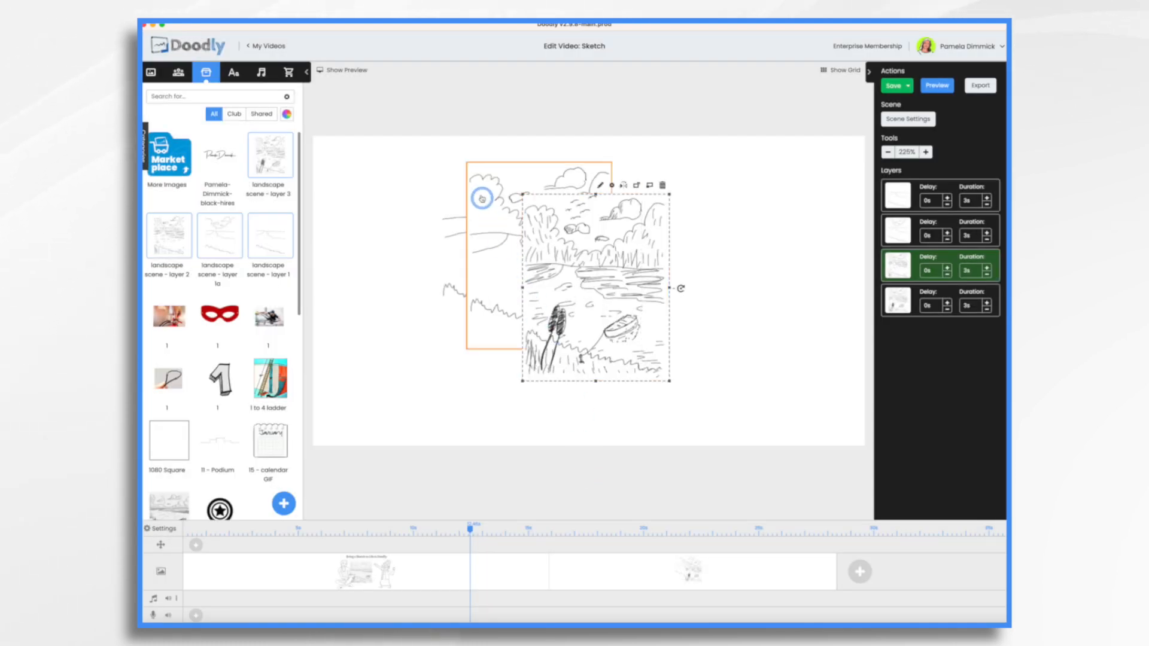
Step: Apply the same X 324 / Y 89 position to the remaining offset layers
click(613, 184)
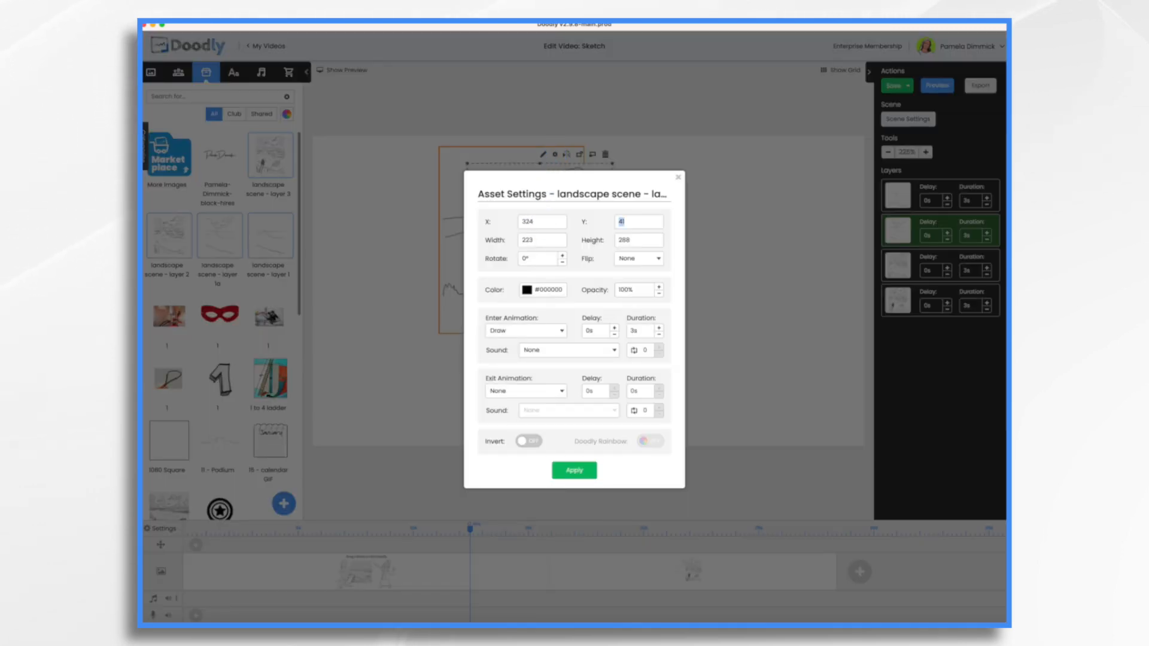
click(574, 469)
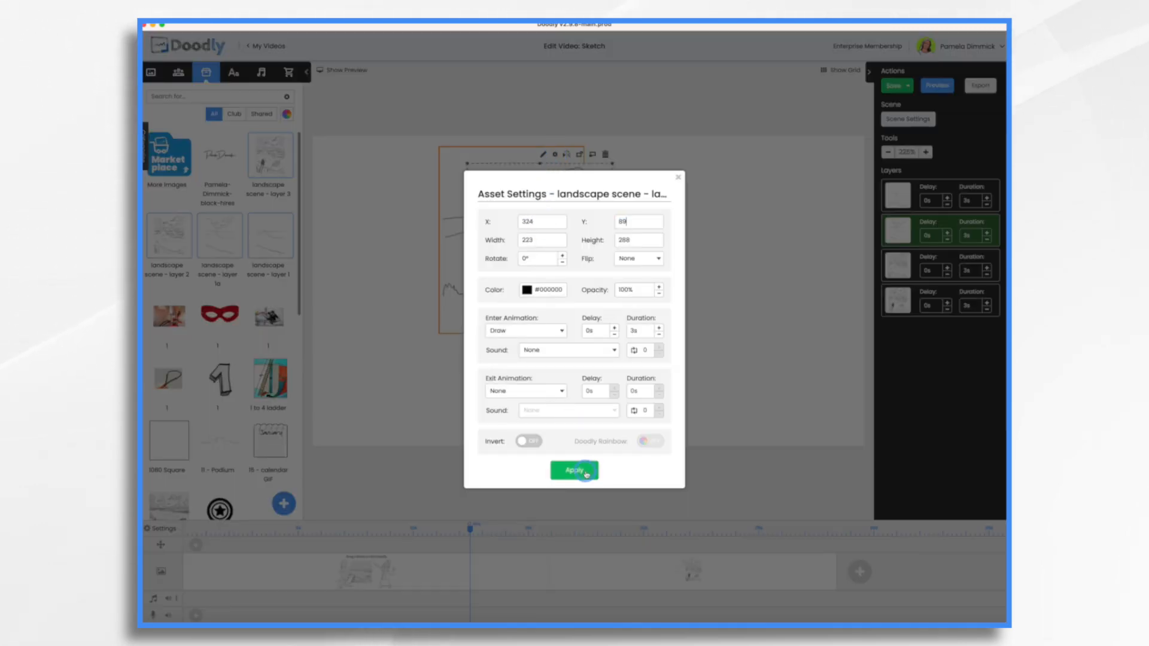
click(574, 469)
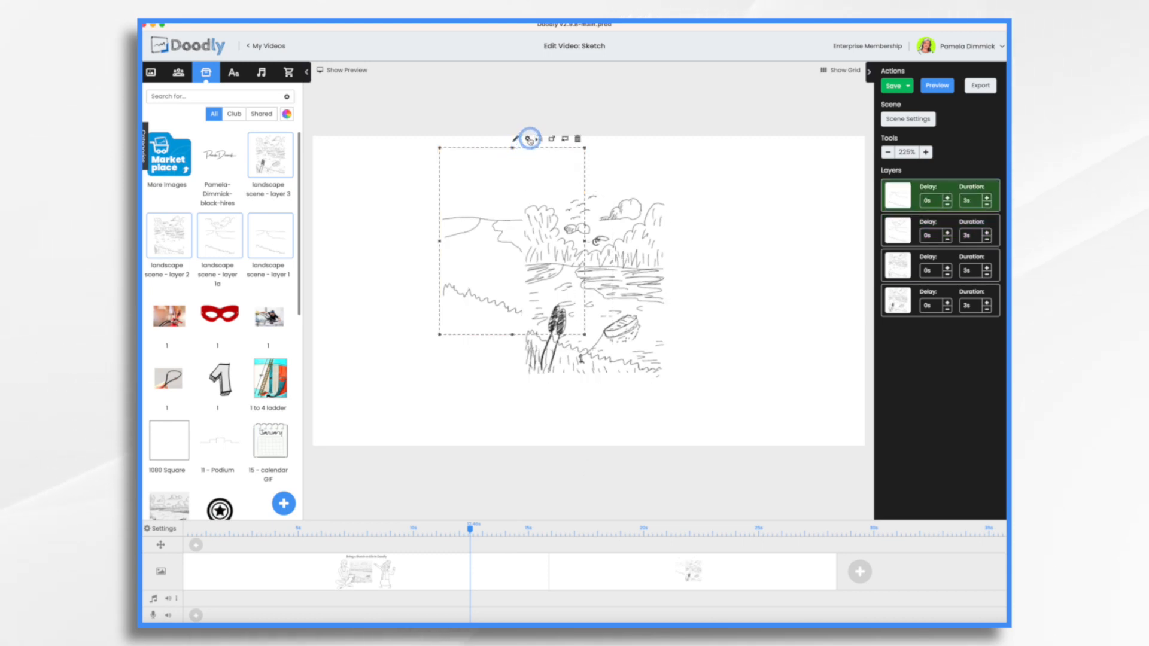
click(527, 136)
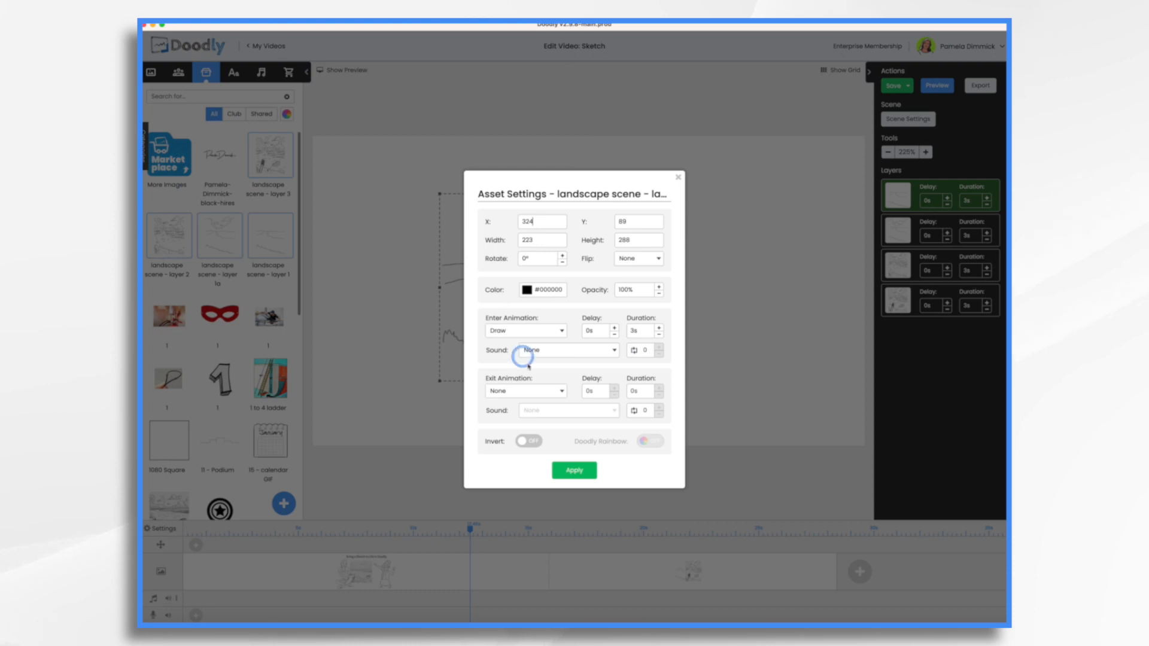
click(574, 469)
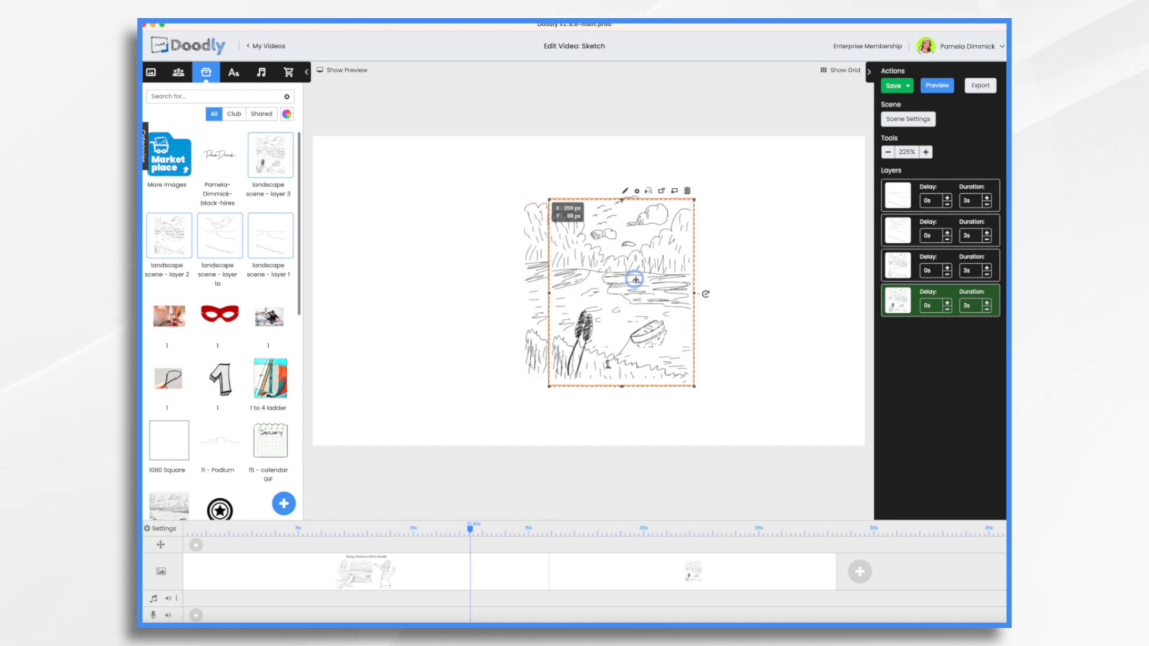
Step: Align the boat-and-reeds layer at X 324 / Y 89, lowering its opacity to check the fit
drag(634, 279, 628, 286)
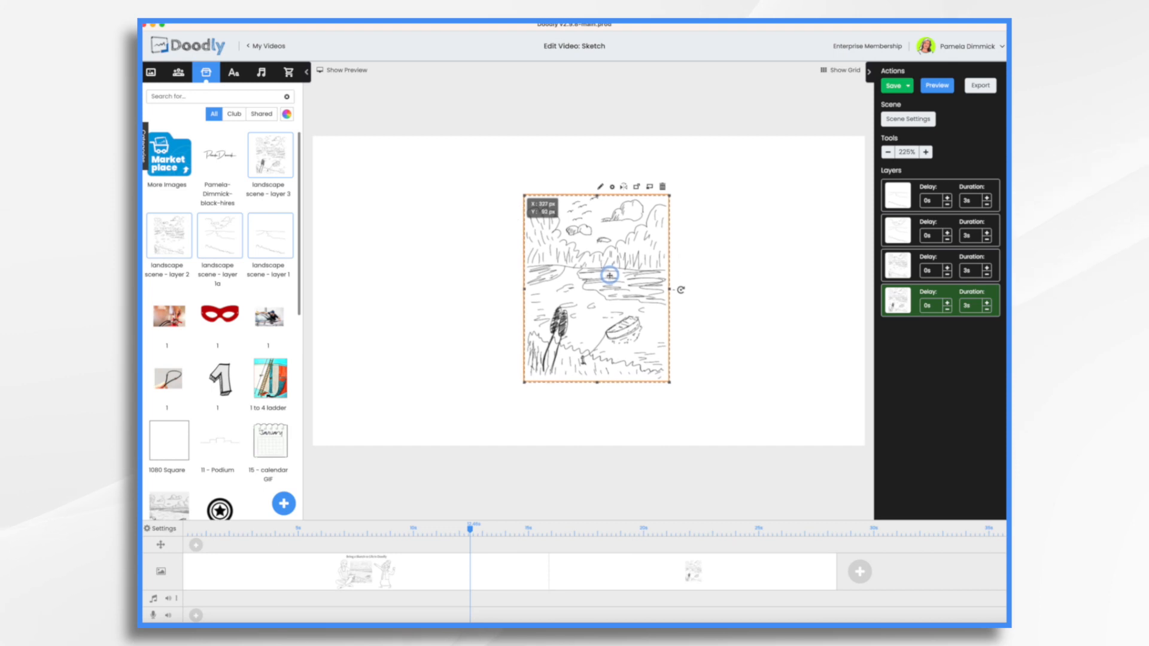
drag(609, 275, 613, 262)
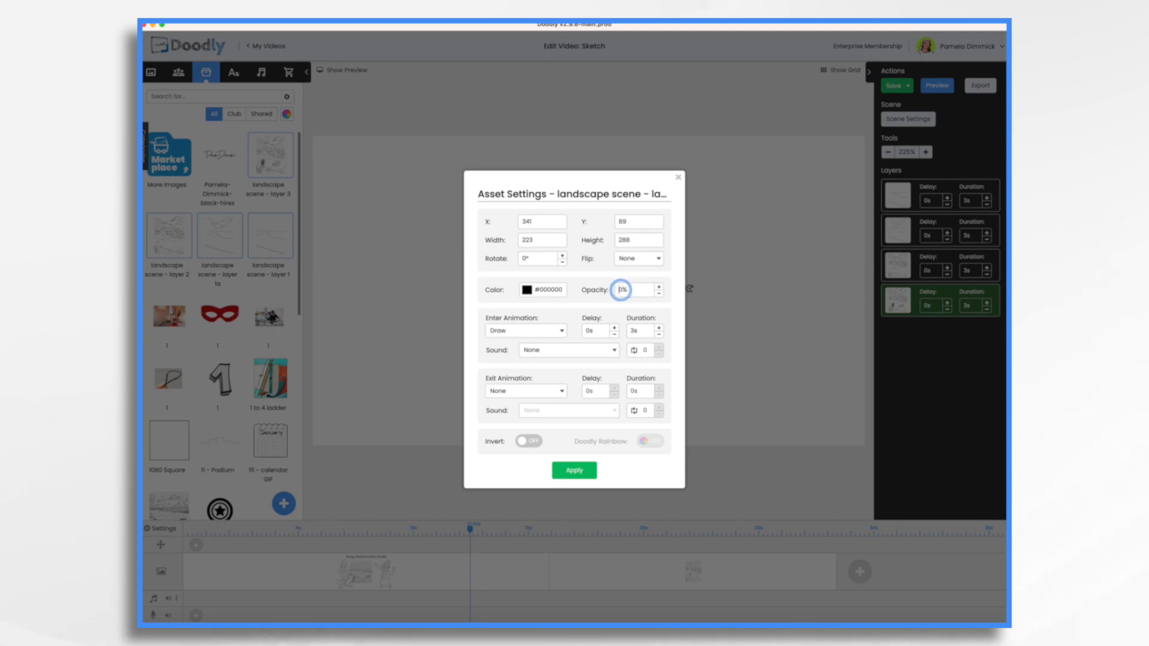
click(574, 469)
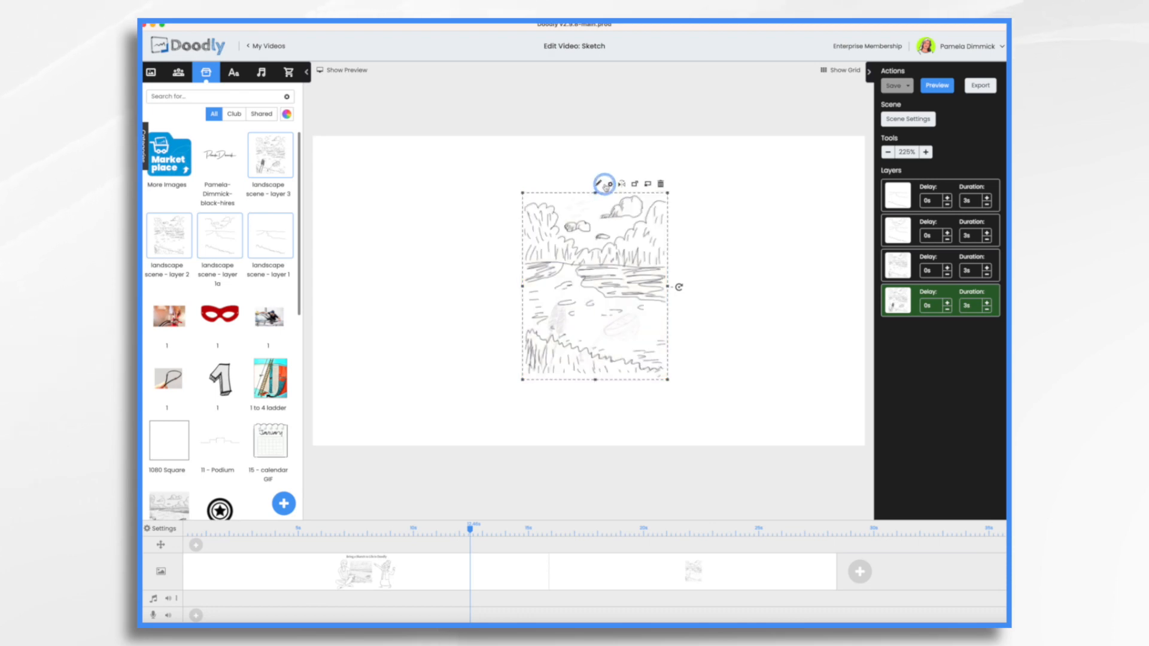
click(607, 182)
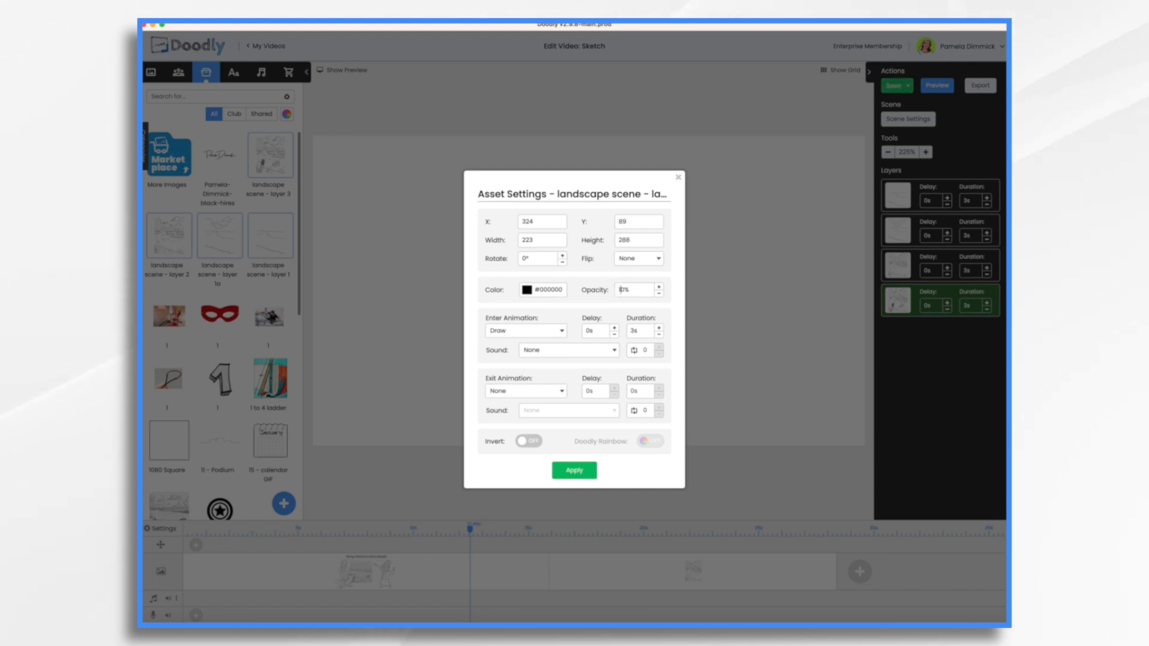
click(574, 471)
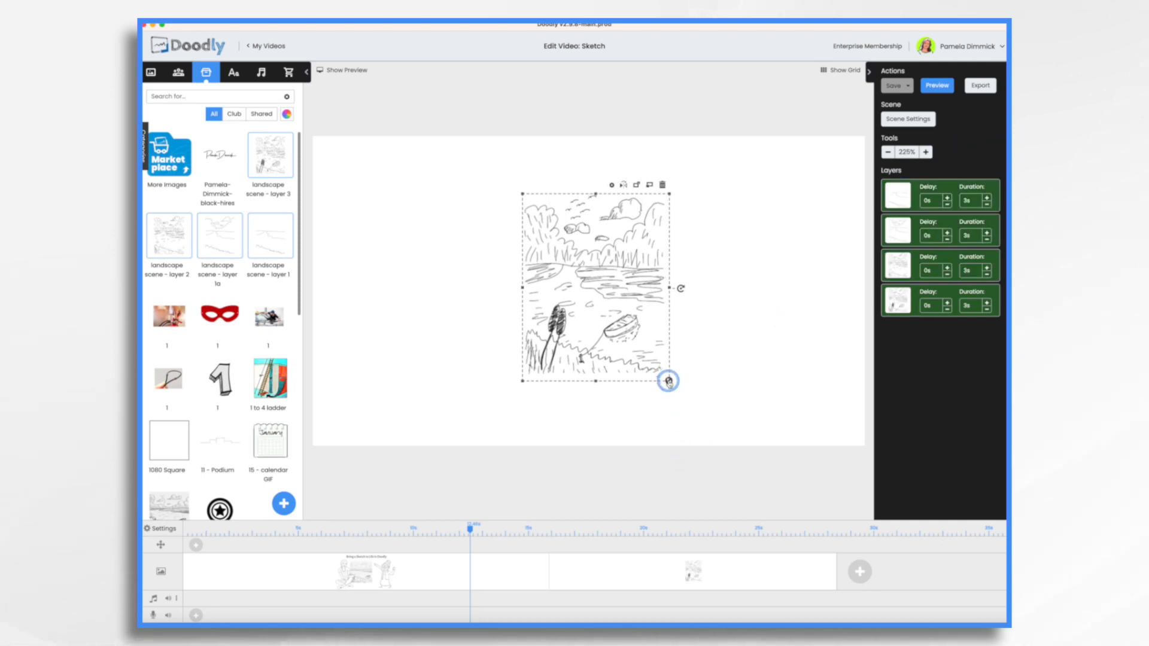
Step: Scale the grouped landscape layers up so the river sketch spans the canvas height
drag(668, 380, 493, 449)
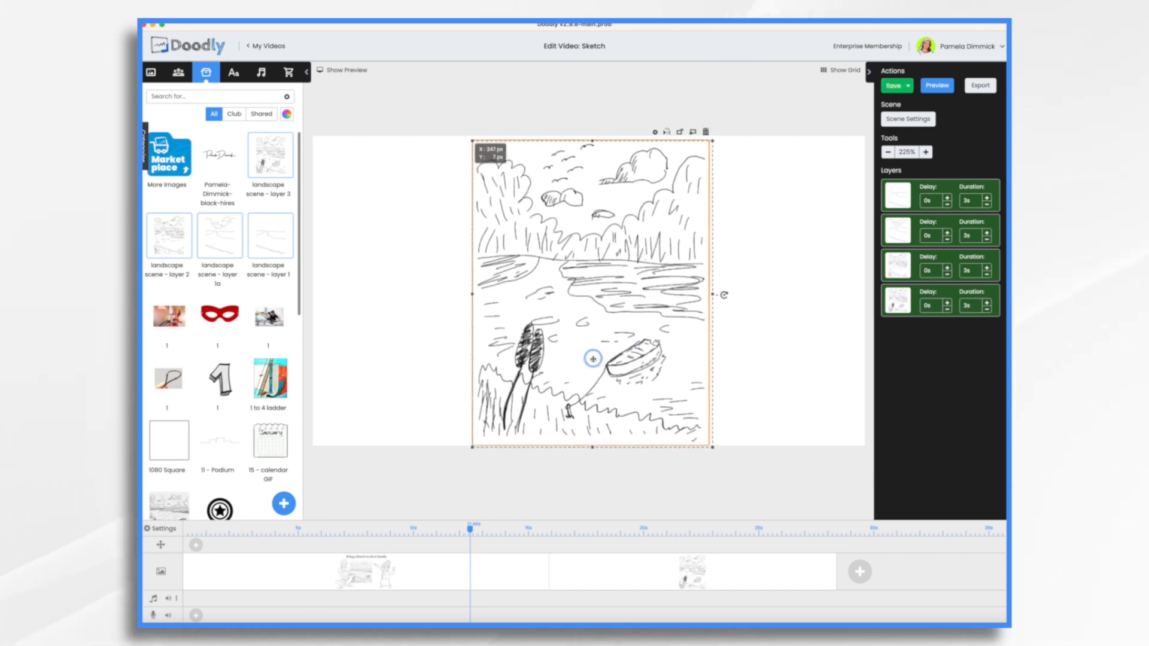
click(754, 493)
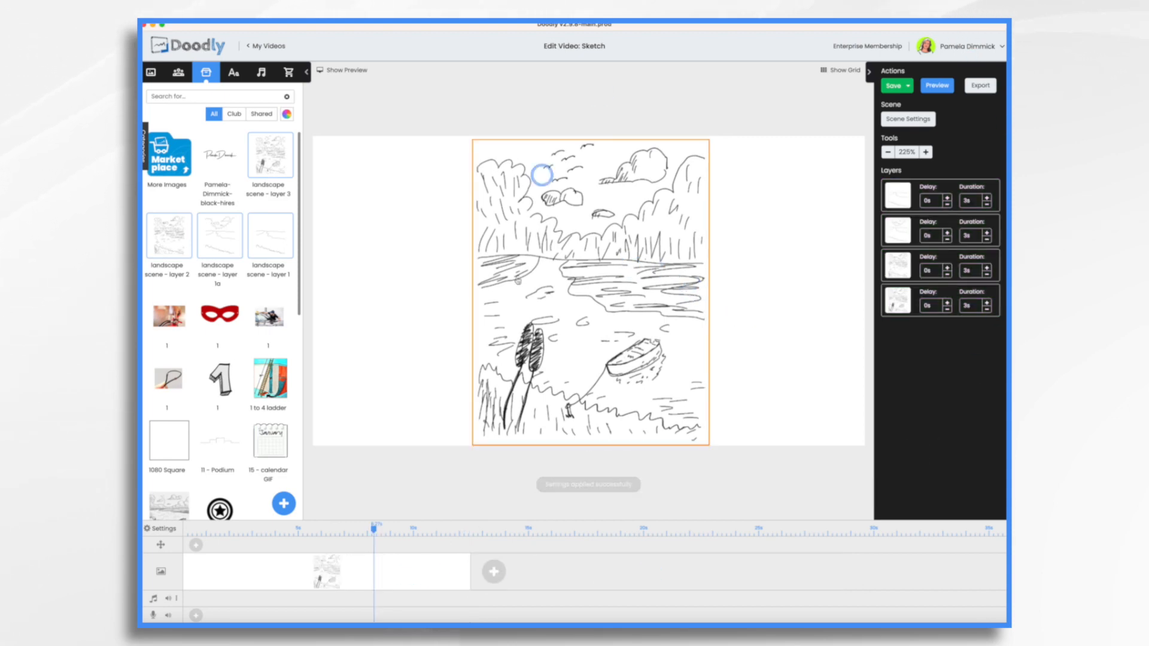
Step: Deselect the landscape sketch and play a preview of the scene
click(937, 86)
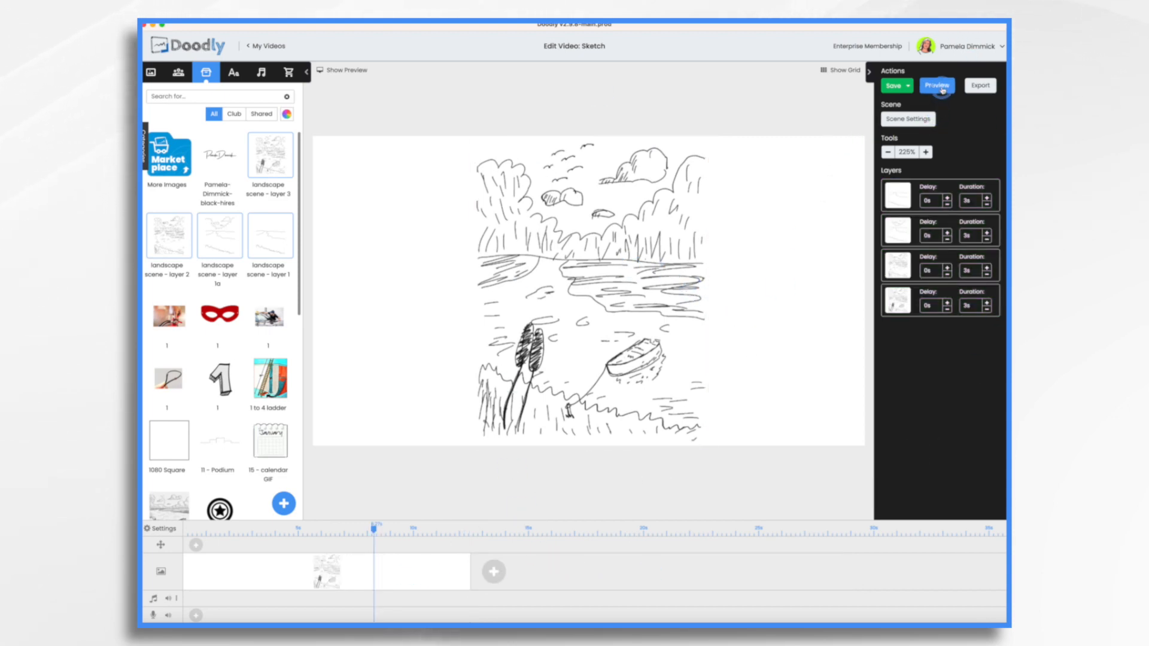
click(936, 86)
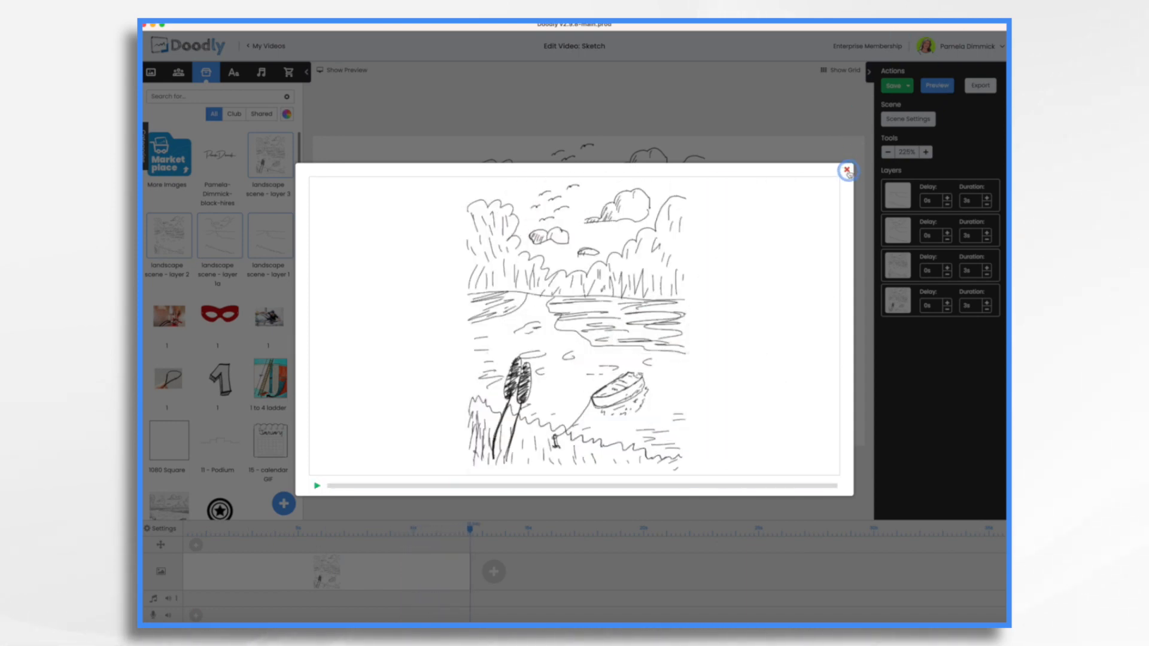
Step: Close the preview and set the video's Erase mode to Off in Video Settings, applied
click(846, 169)
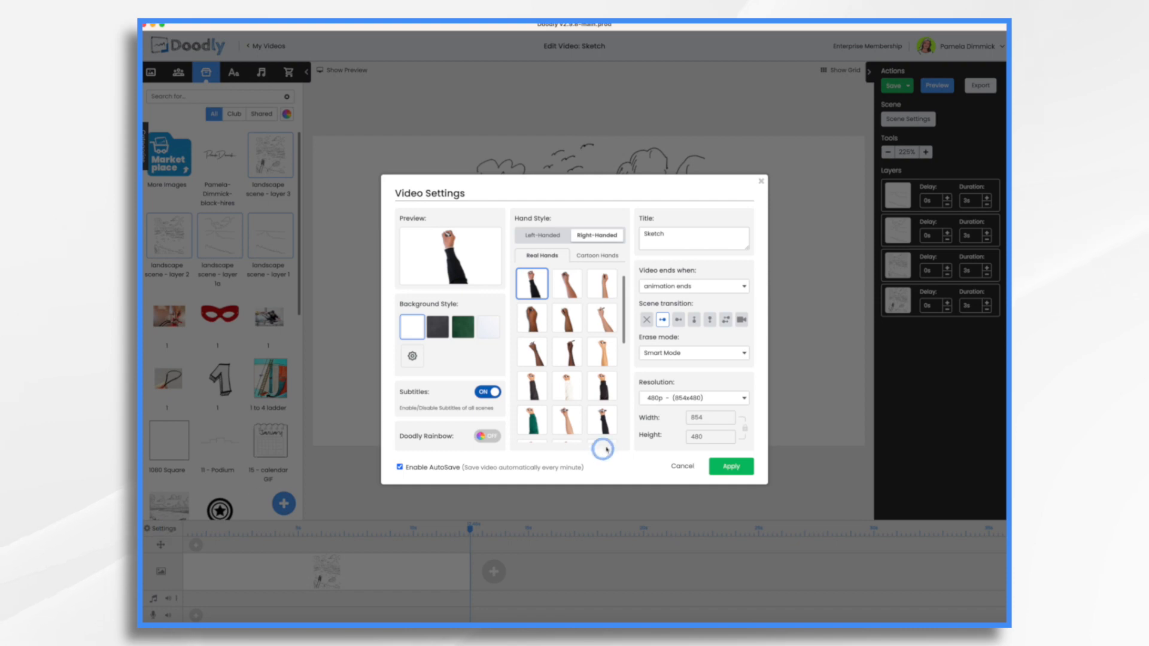
click(695, 353)
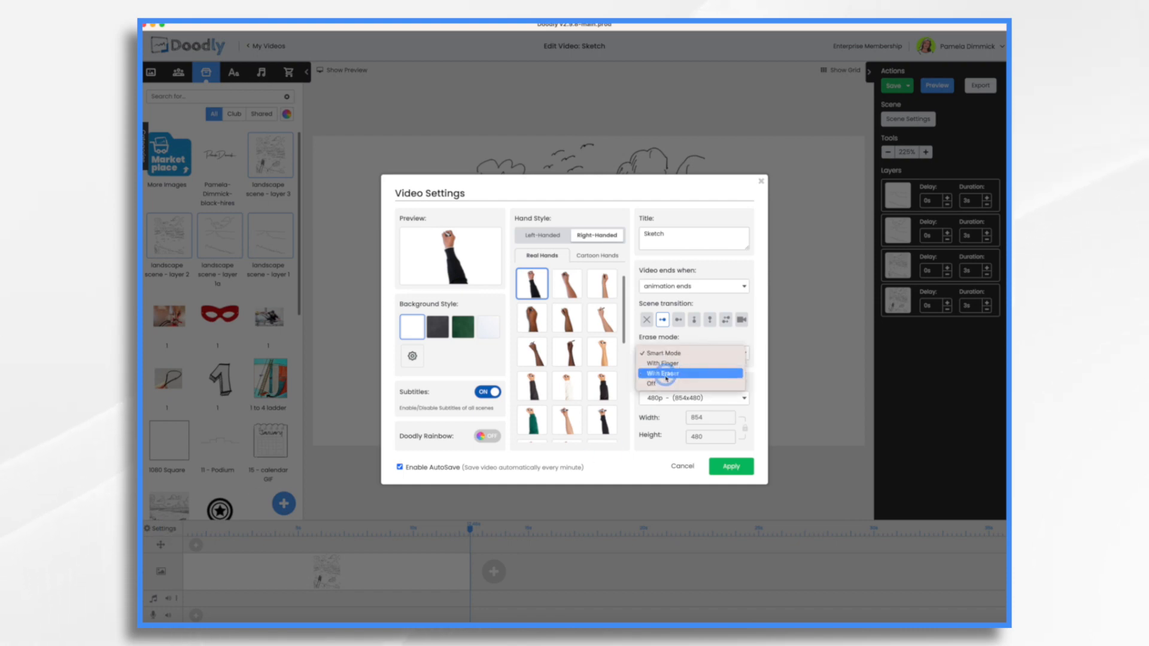
click(658, 373)
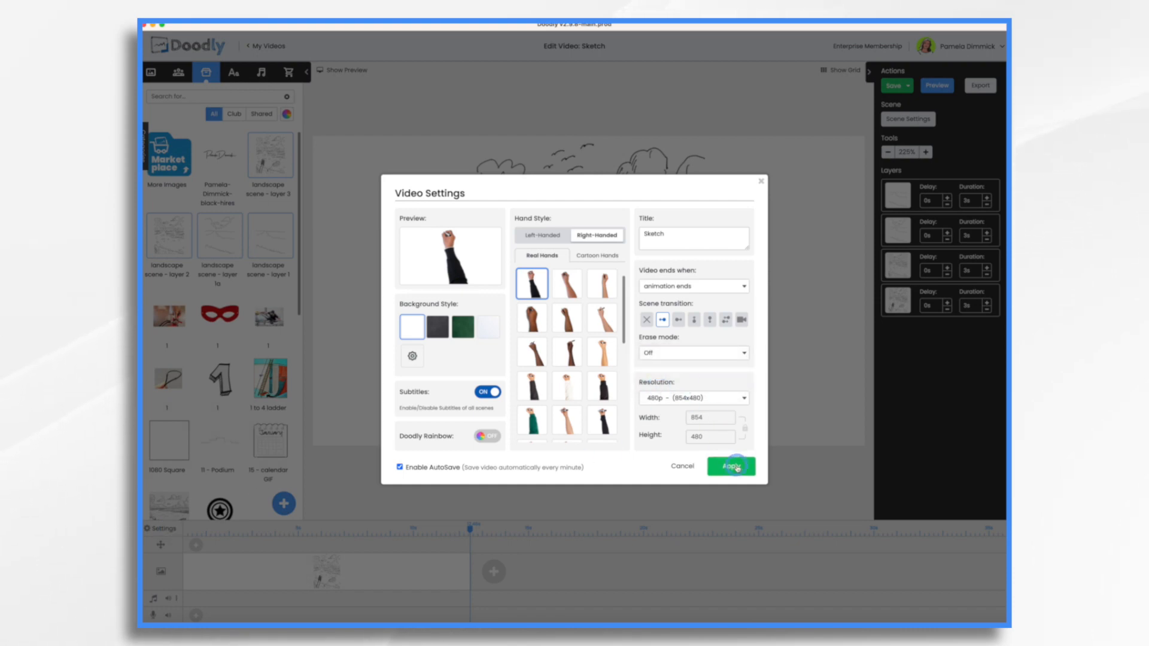
click(730, 466)
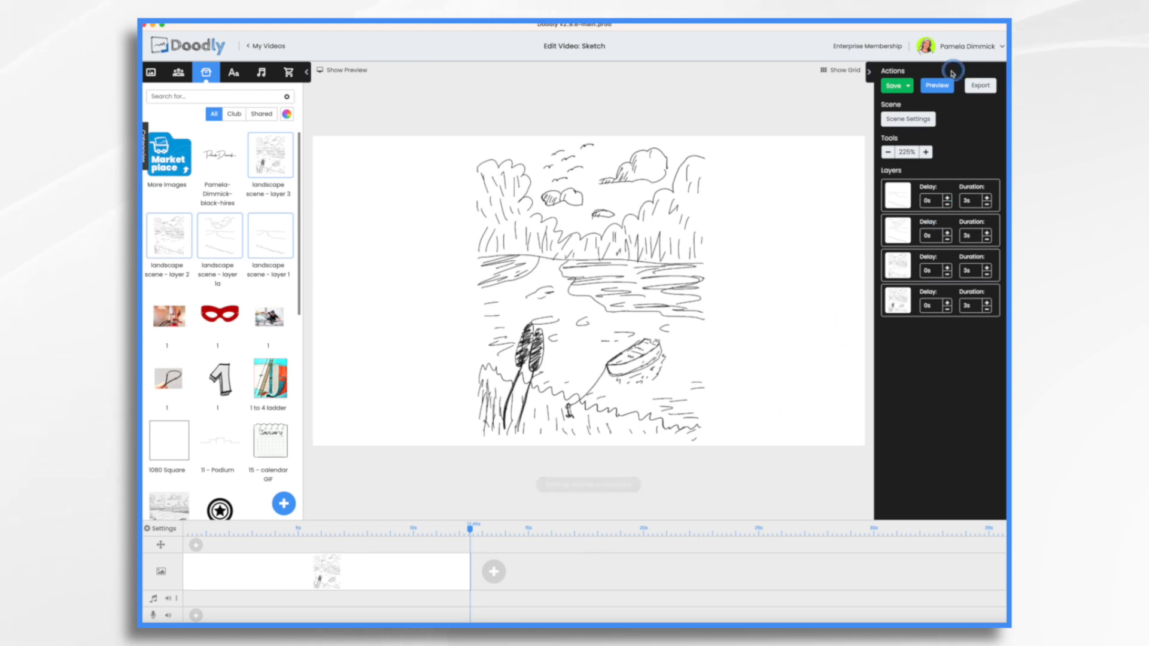
click(937, 85)
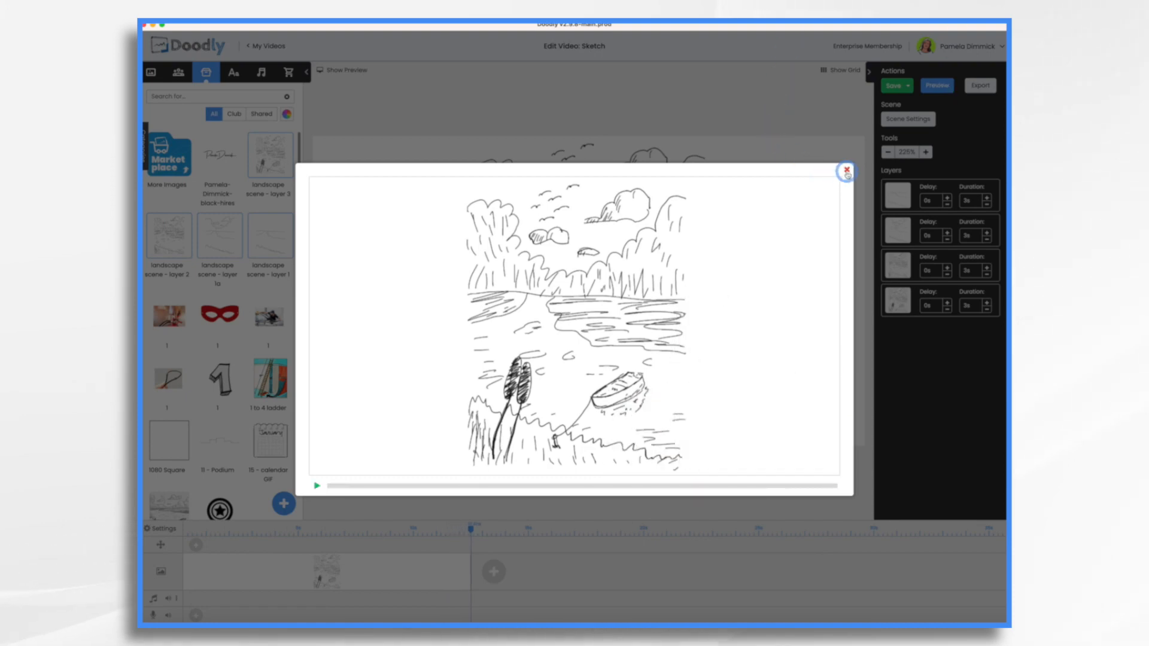
click(846, 172)
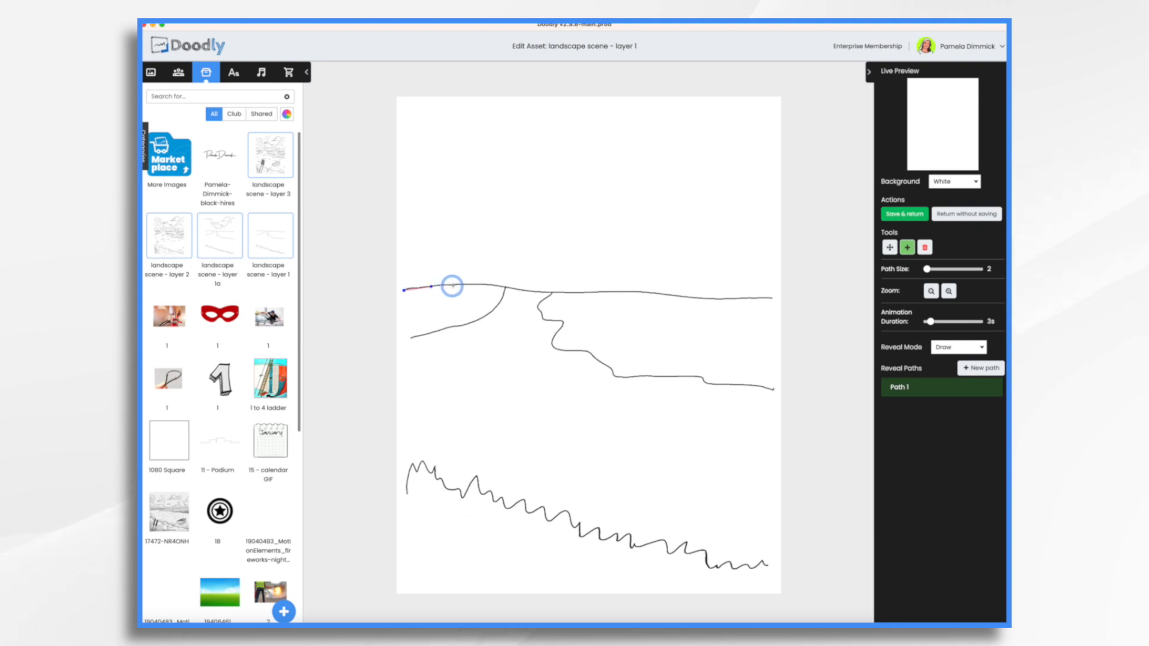
Step: Trace reveal paths over the horizon, then the riverbank and bottom zigzag, and save layer 1
drag(453, 286, 484, 285)
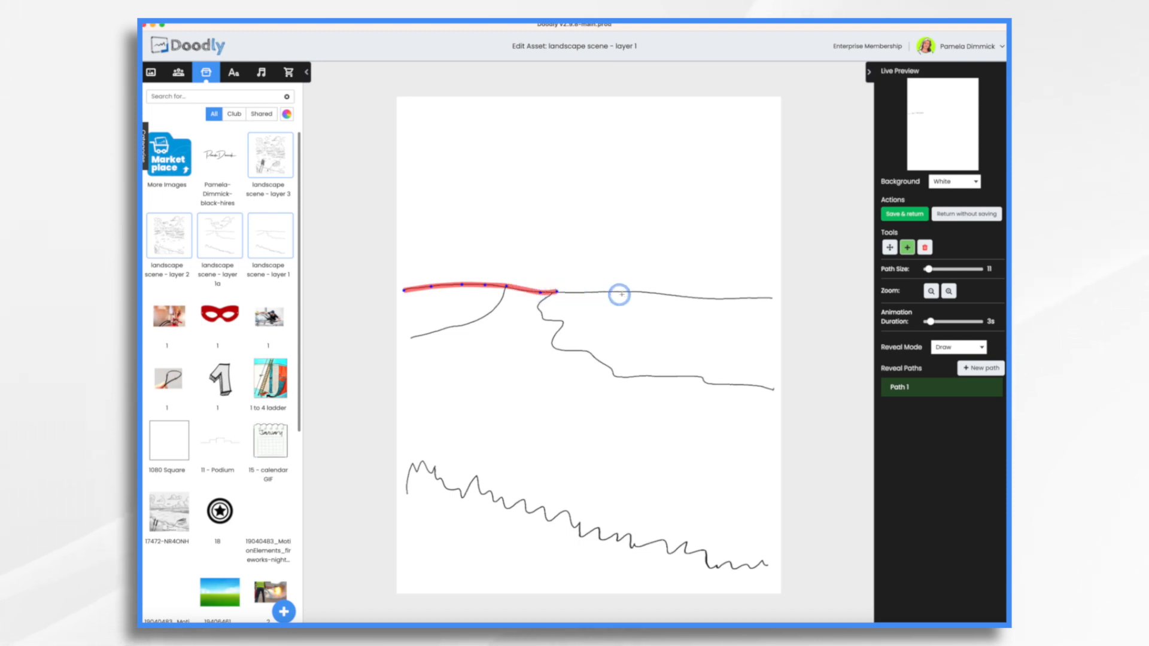
drag(619, 294, 707, 300)
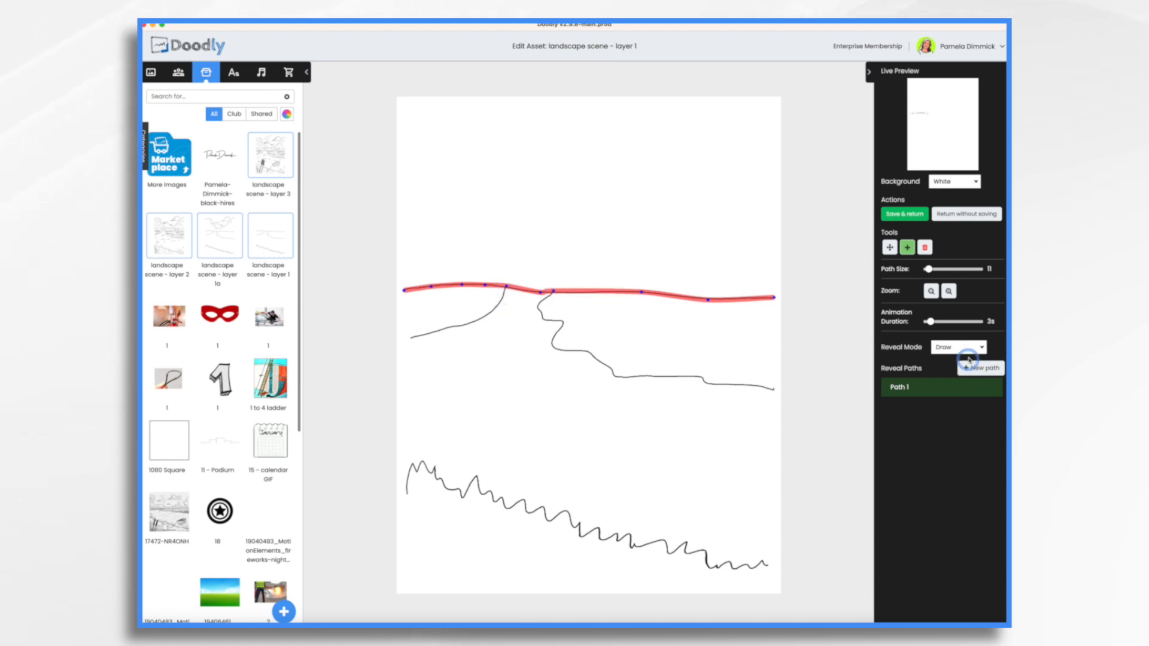
click(980, 369)
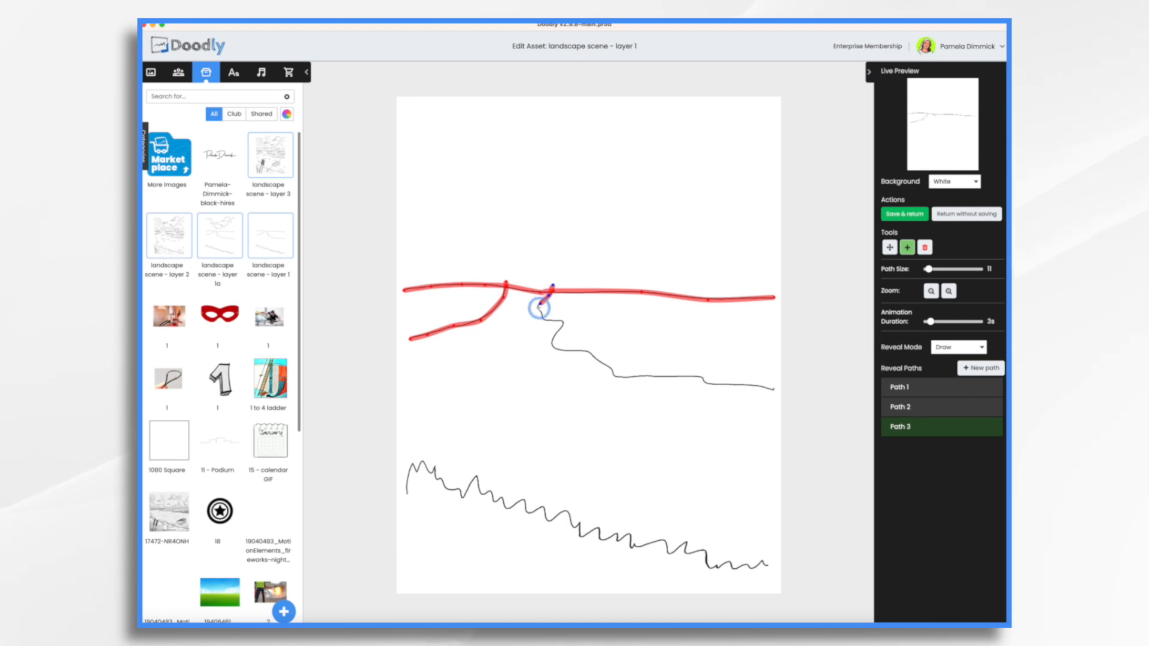
drag(546, 294, 559, 349)
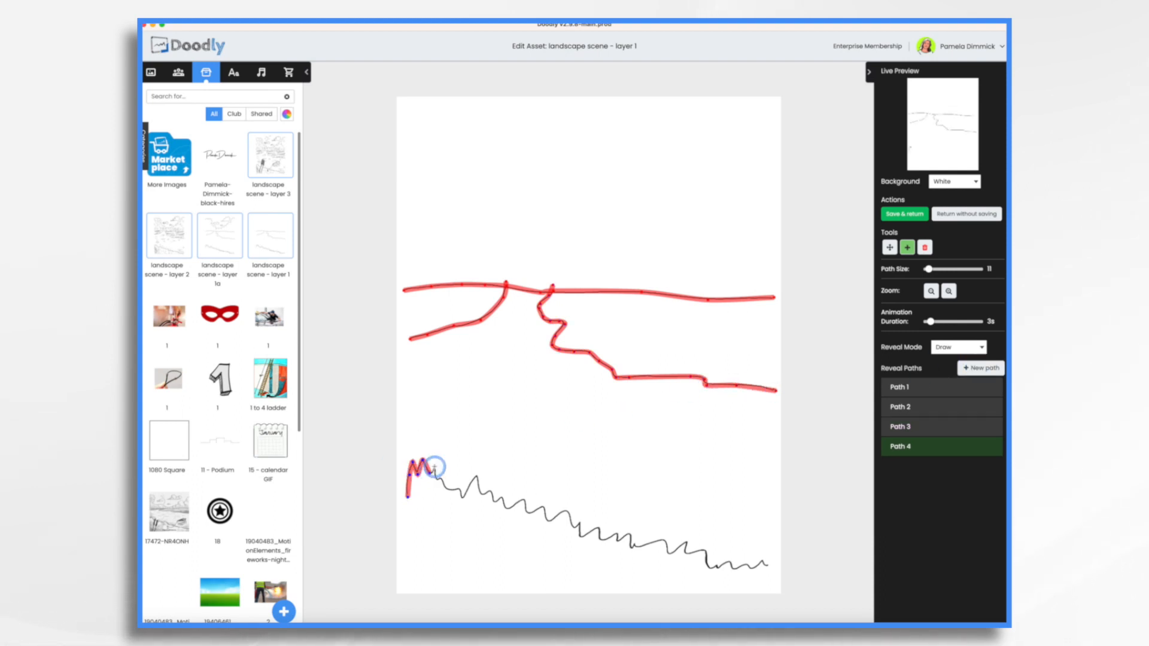
drag(929, 269, 974, 270)
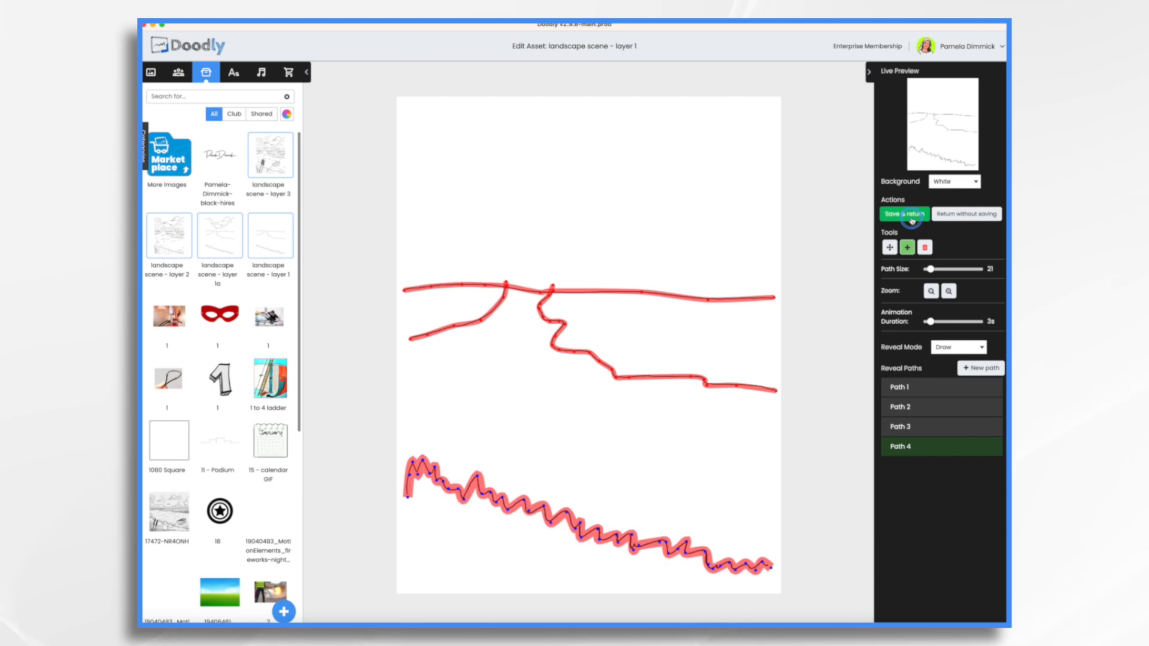
click(903, 213)
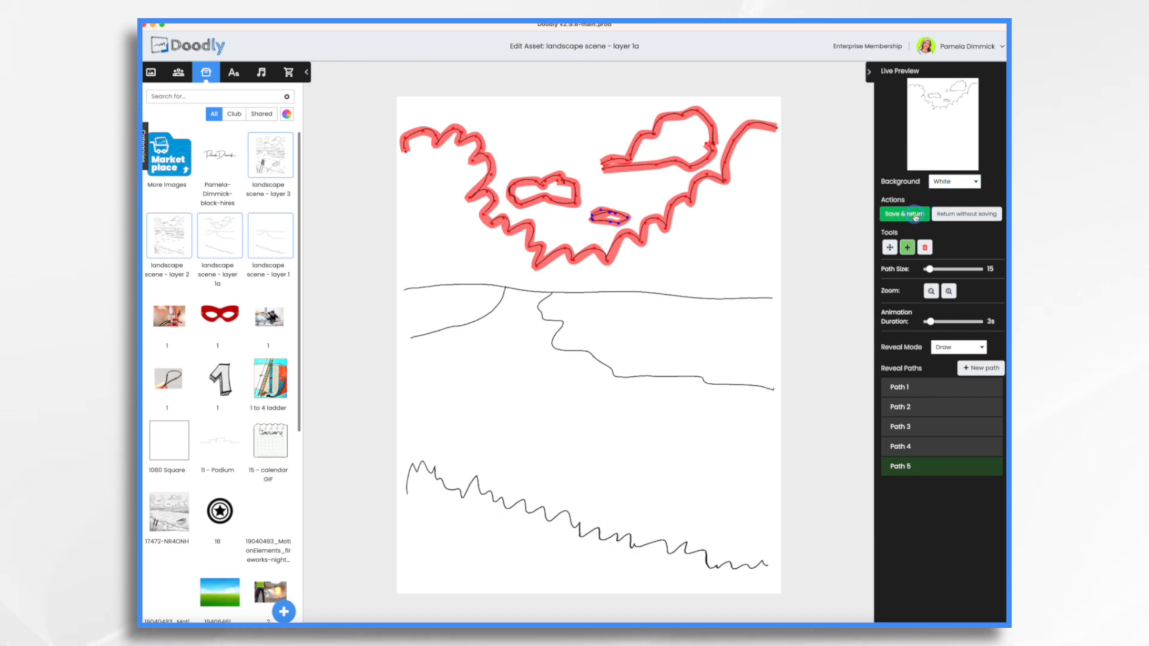
Step: Save layer 1a's treeline and cloud reveal paths and return to the scene
click(903, 213)
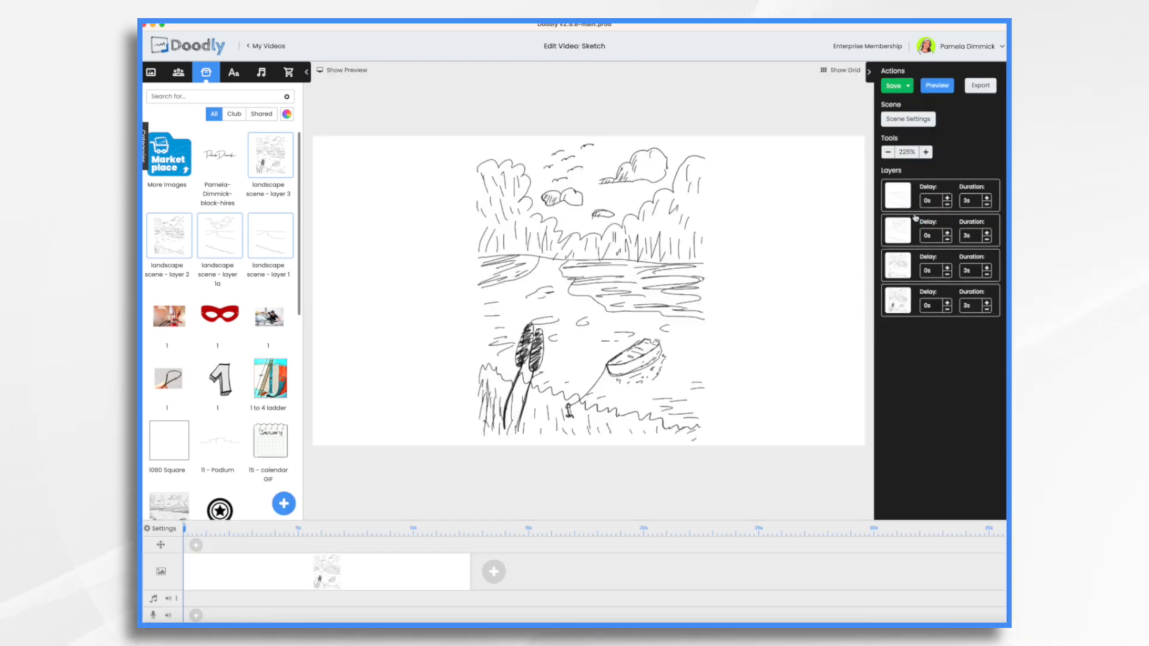
click(936, 86)
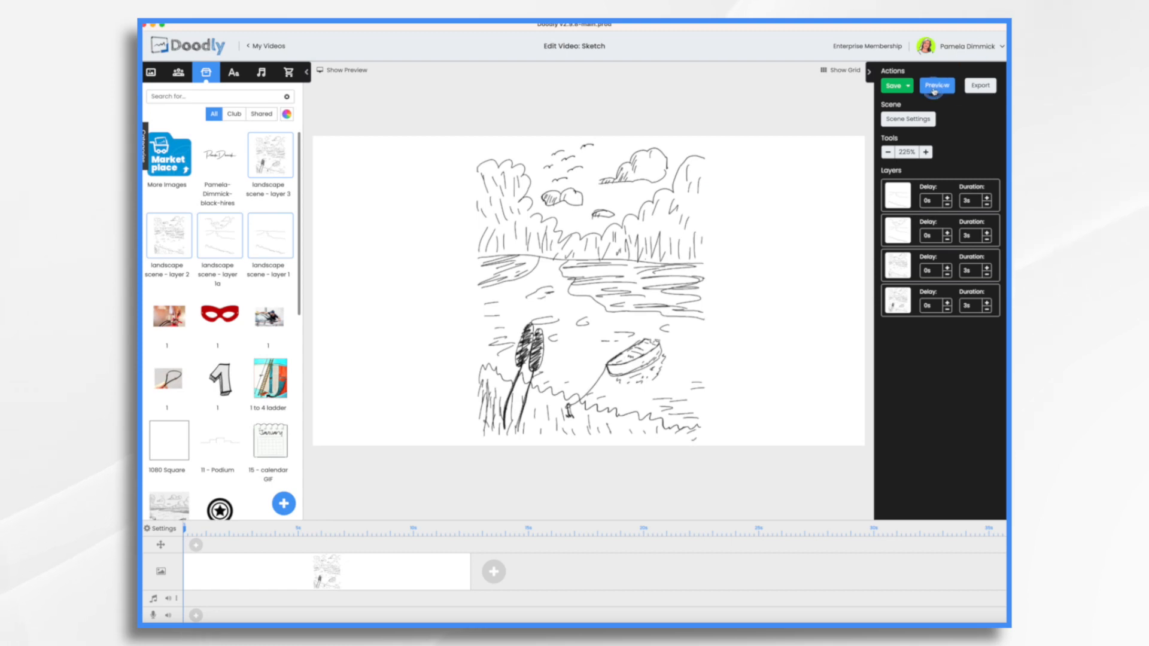
click(937, 86)
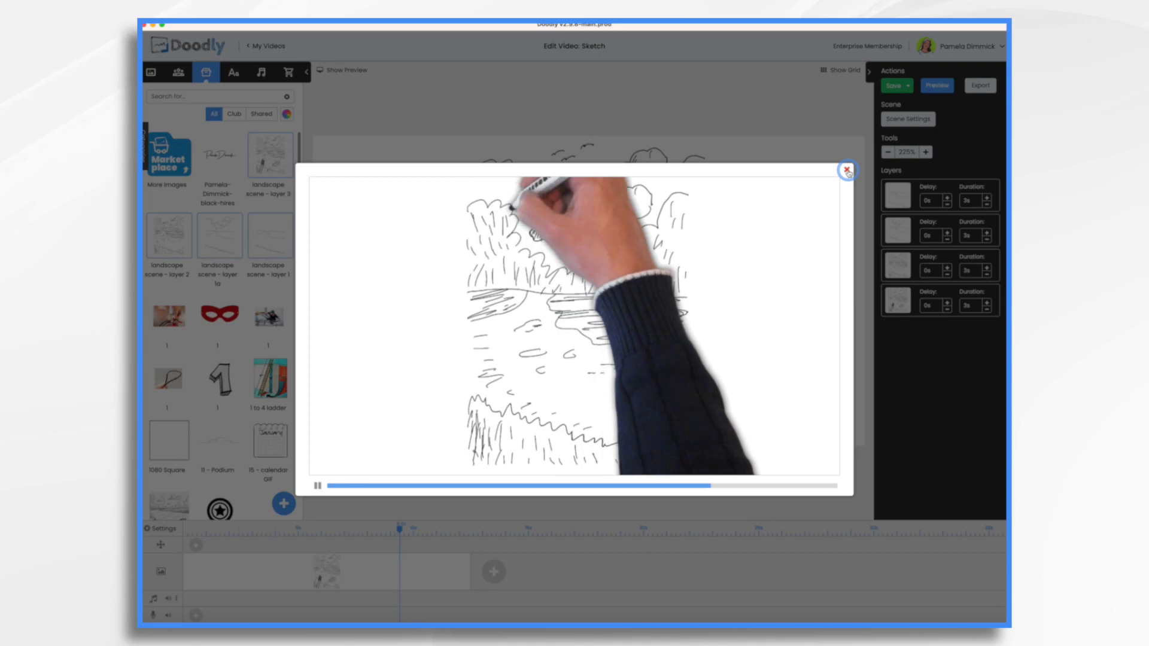
click(847, 170)
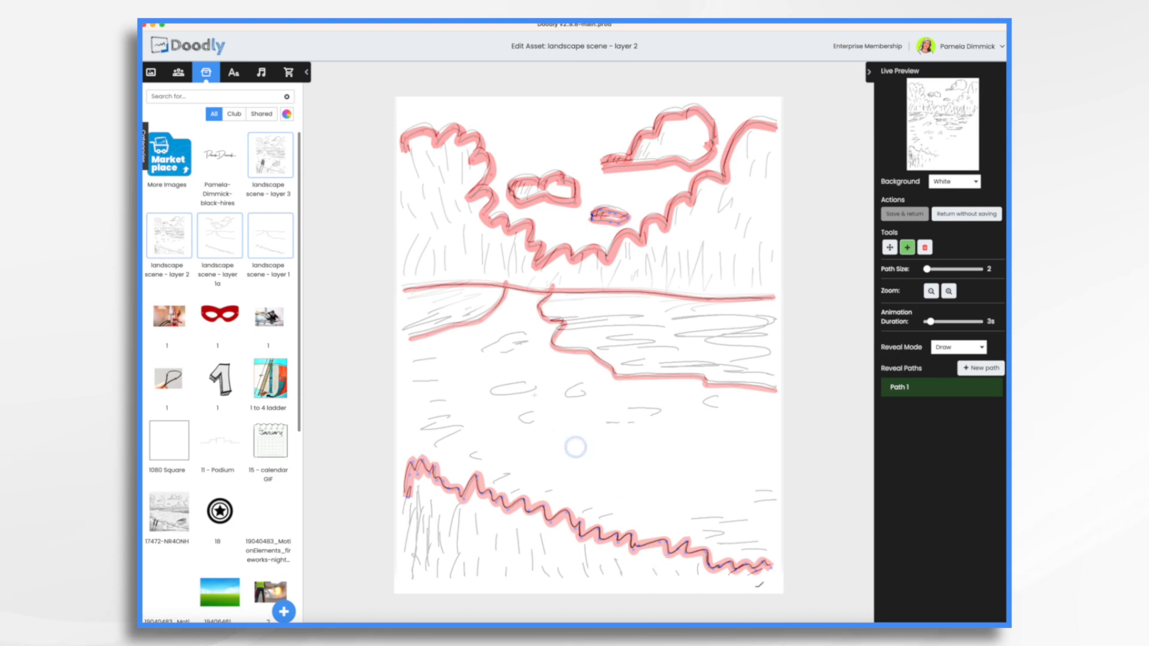
mouse_move(793, 250)
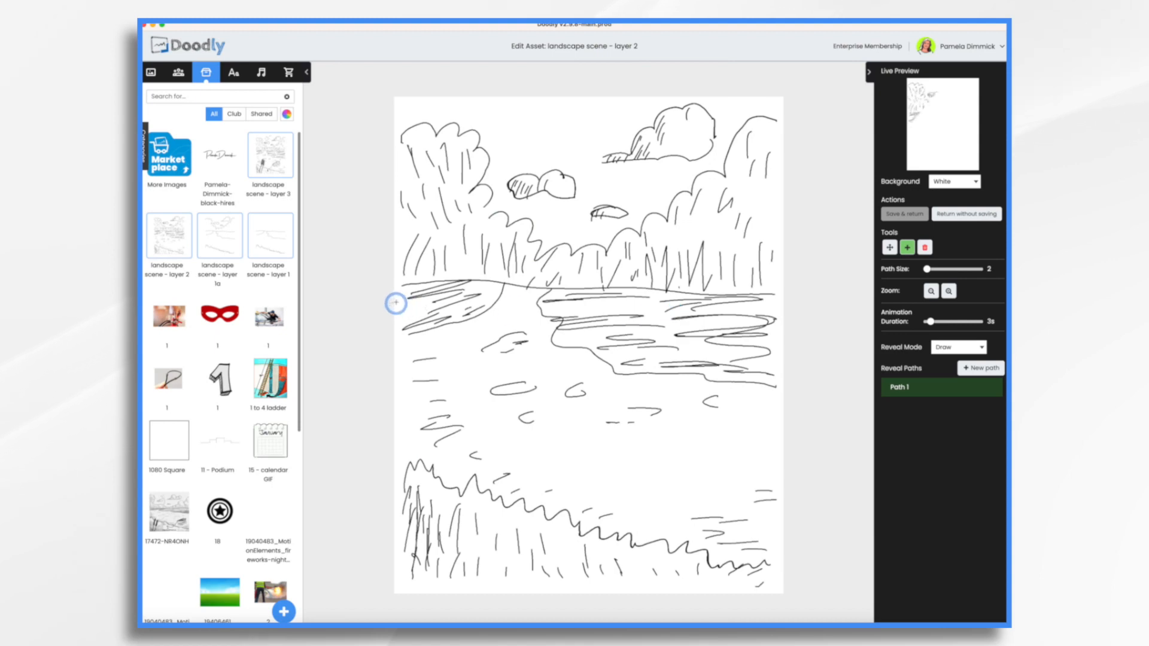
Step: Trace reveal paths over the left and centre water strokes of layer 2, starting another path
drag(928, 270, 978, 269)
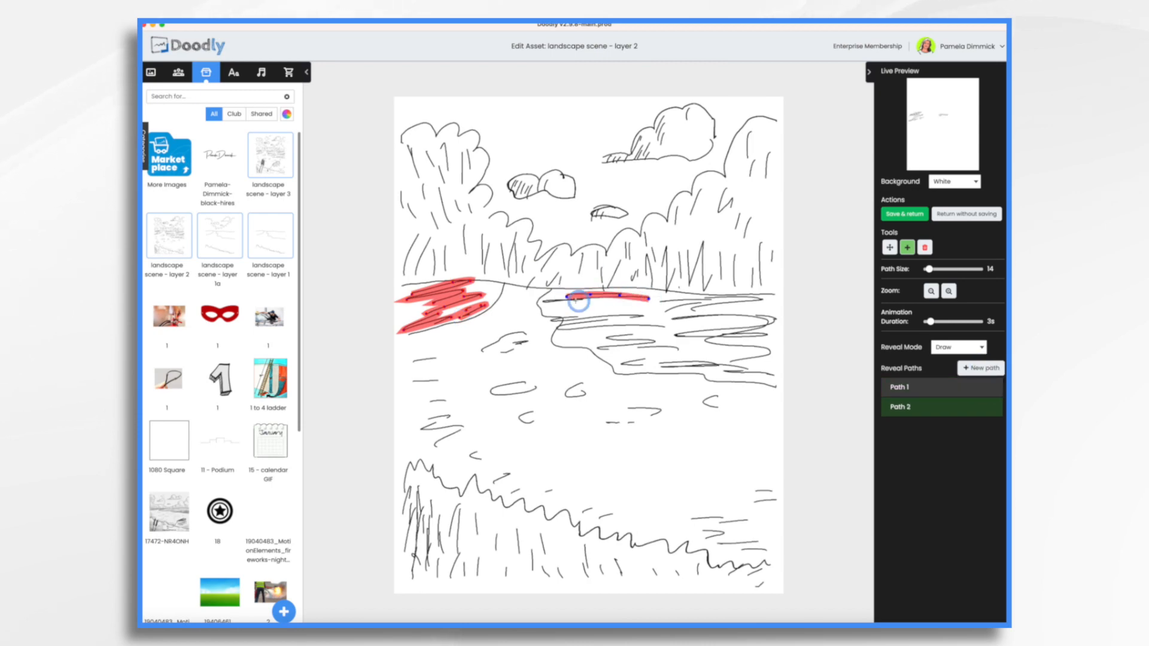
drag(579, 300, 648, 325)
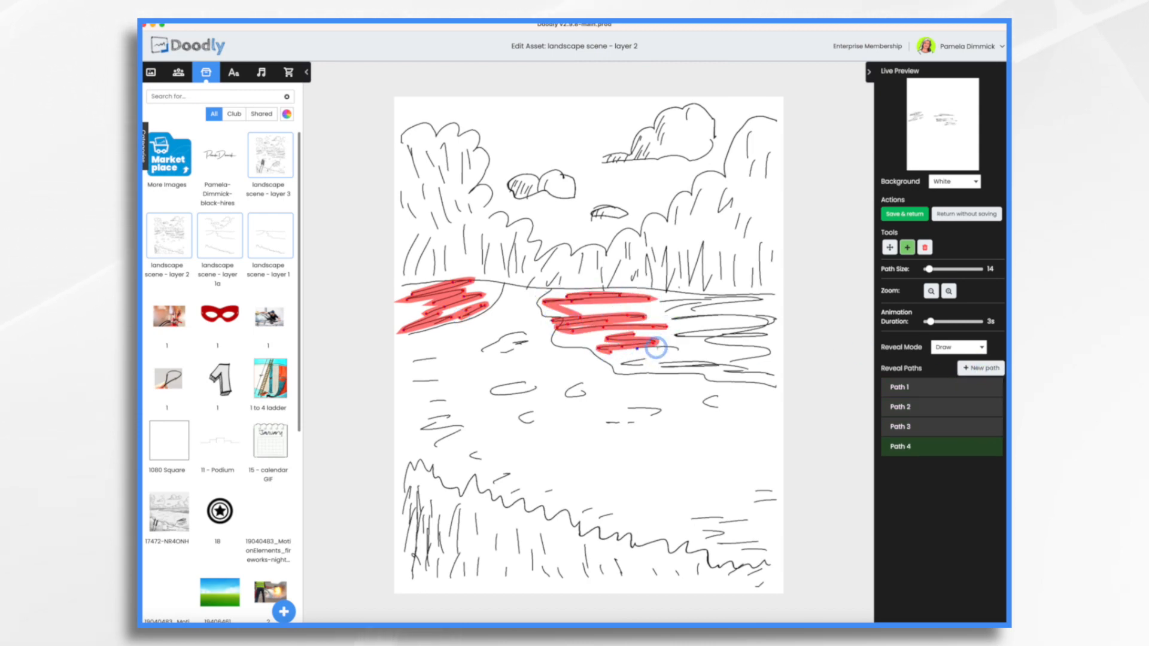
click(981, 368)
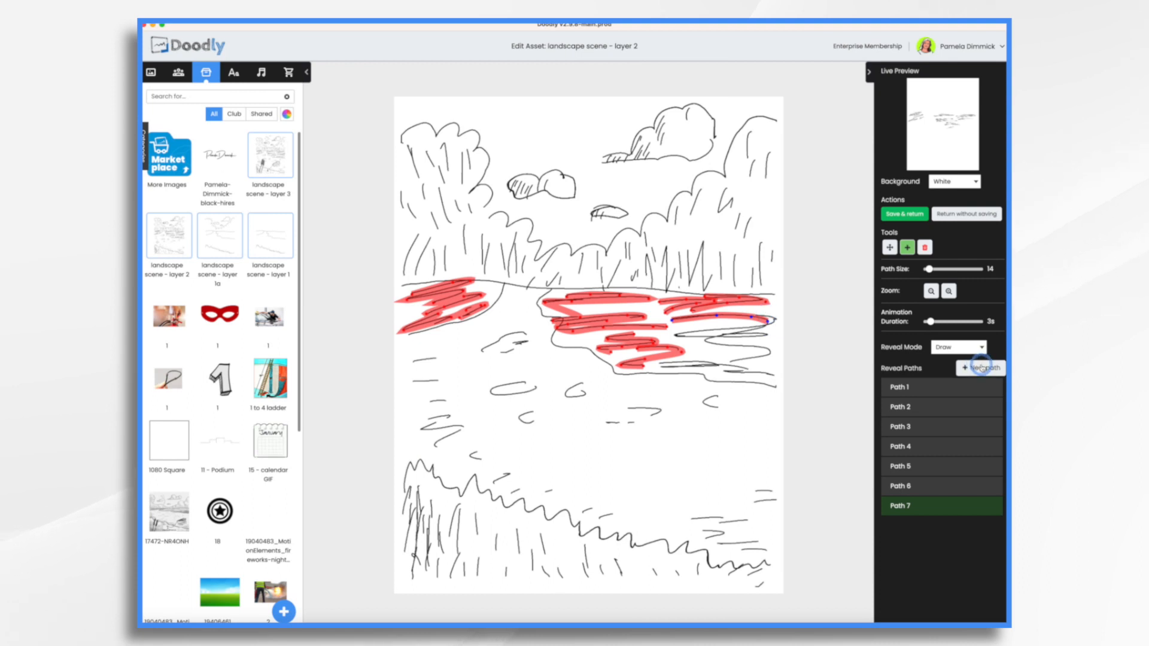
Step: Add reveal paths tracing the tall trees, water and reeds on layer 2
click(980, 369)
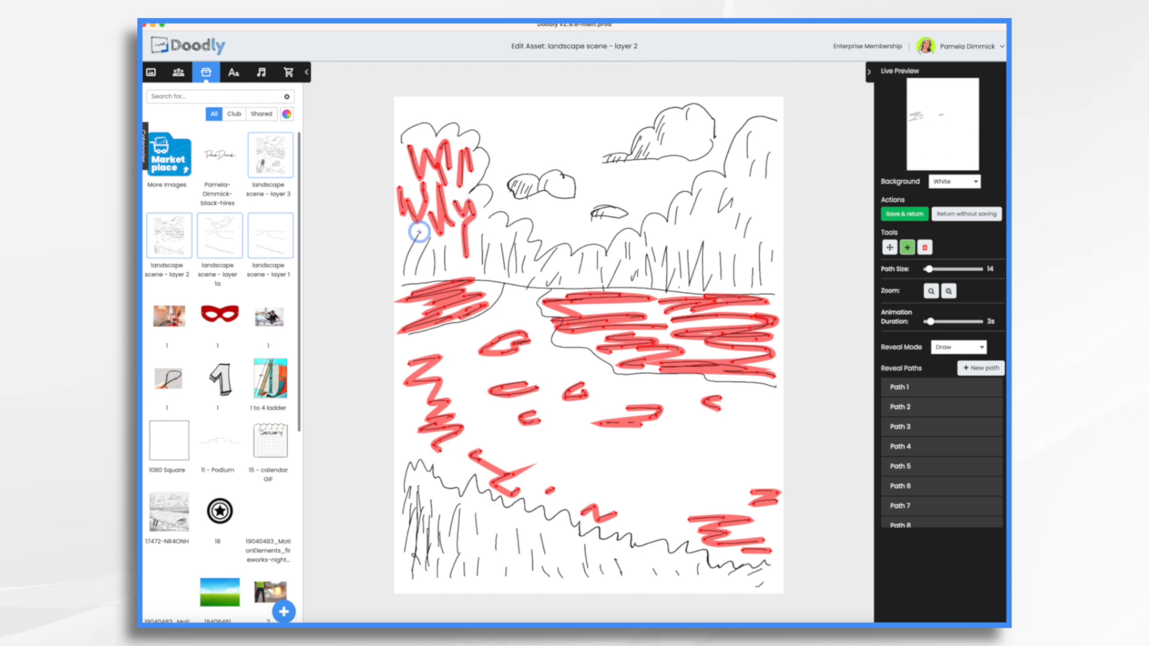
drag(418, 231, 484, 233)
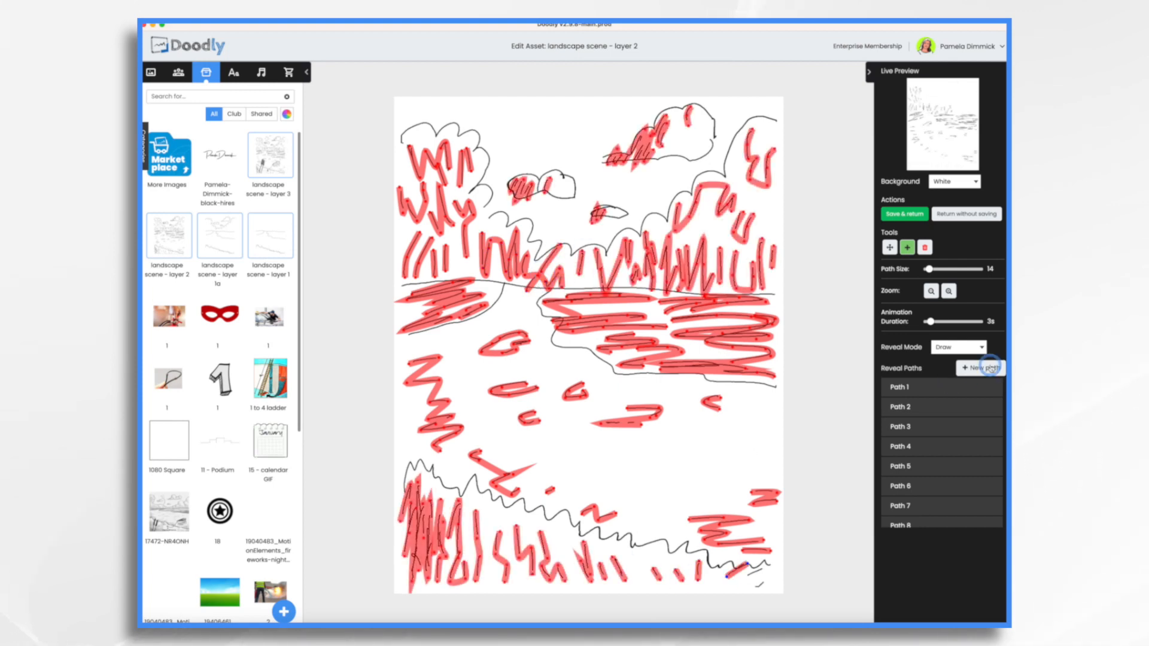
click(903, 213)
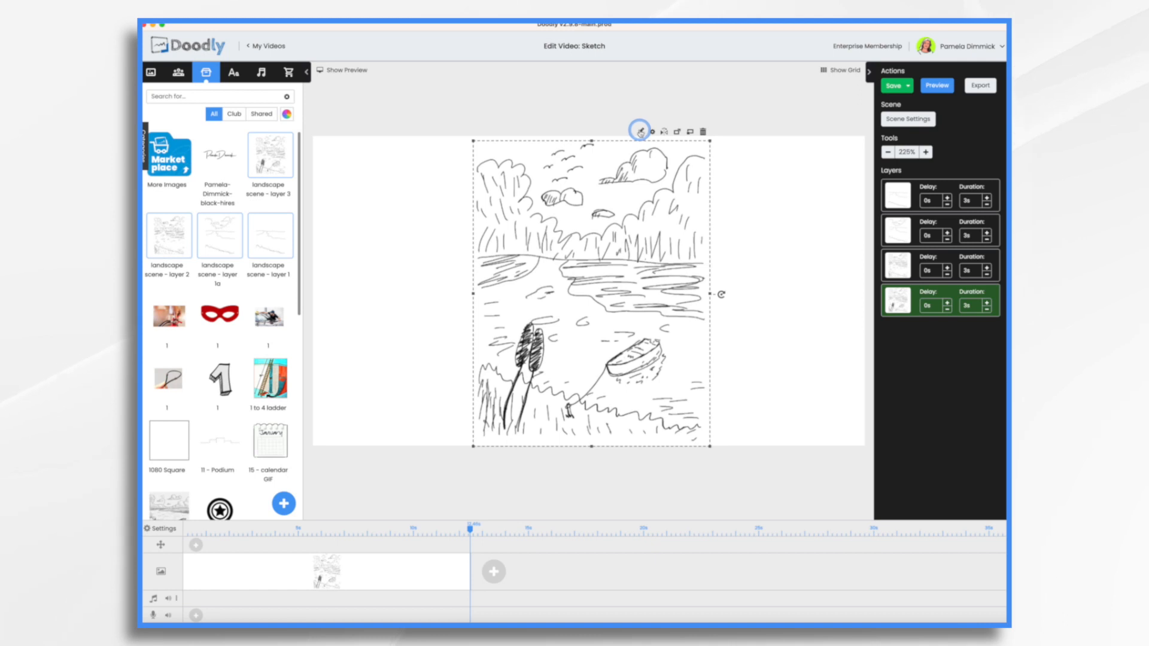
Step: Edit landscape scene - layer 3 and add a reveal path for the birds
click(640, 131)
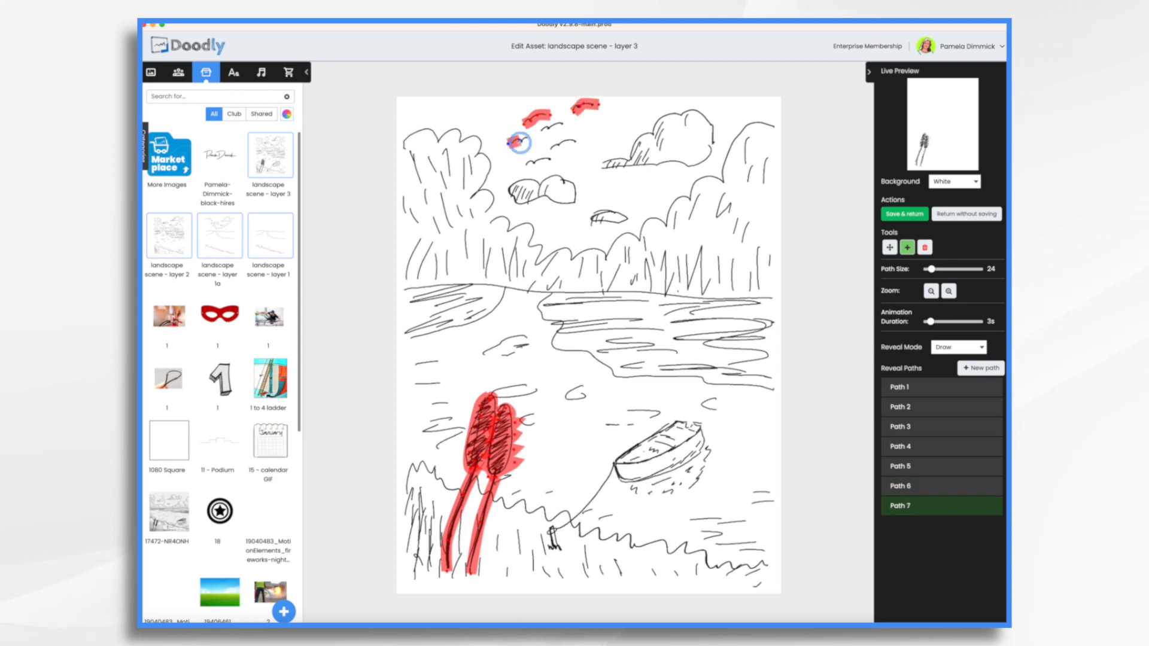
click(981, 368)
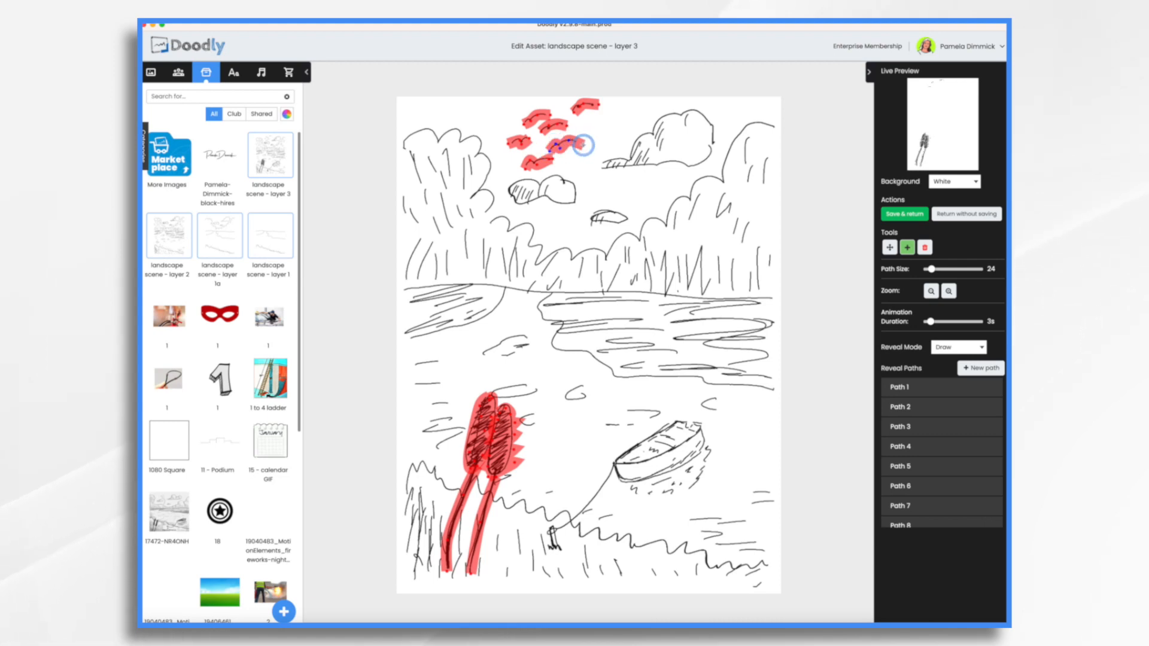
scroll(down, 3)
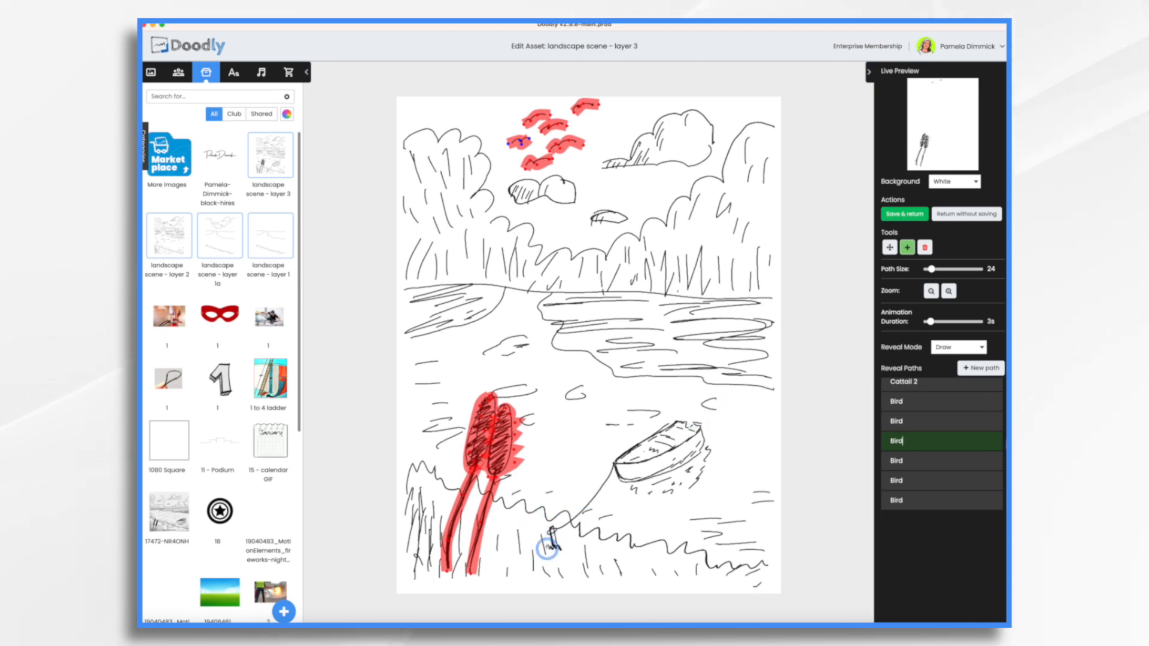
Step: Add reveal paths named 'stalk' and 'Boat bottom', then save and return to the scene
click(980, 369)
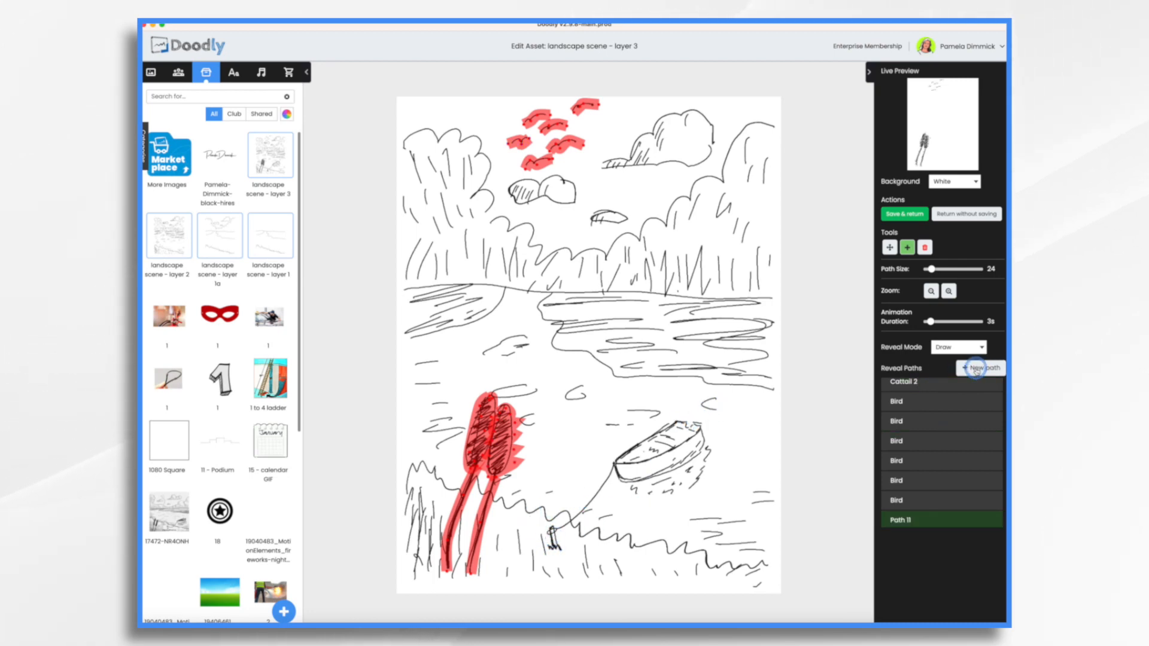
click(913, 522)
text(P)
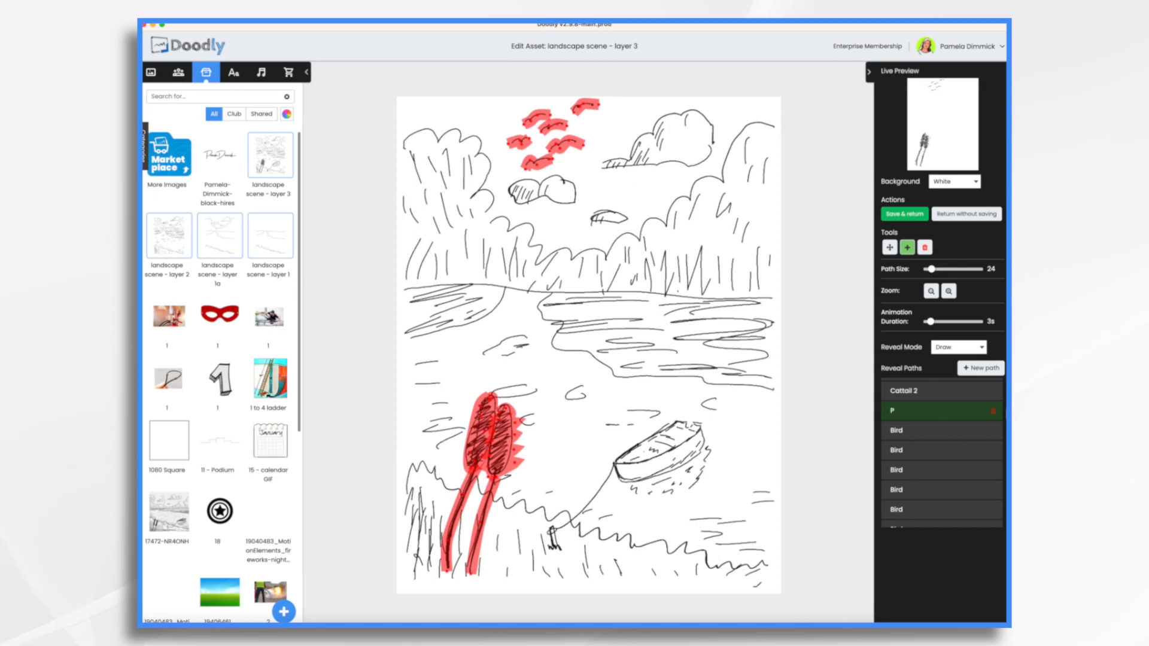
text(stalk)
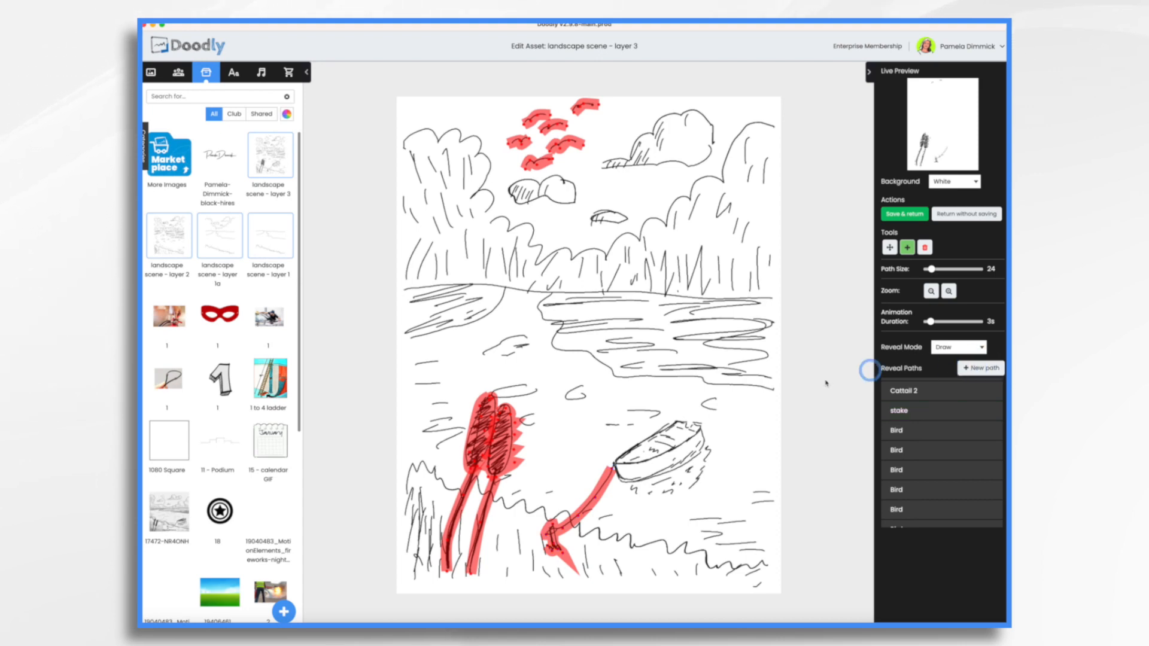
click(895, 429)
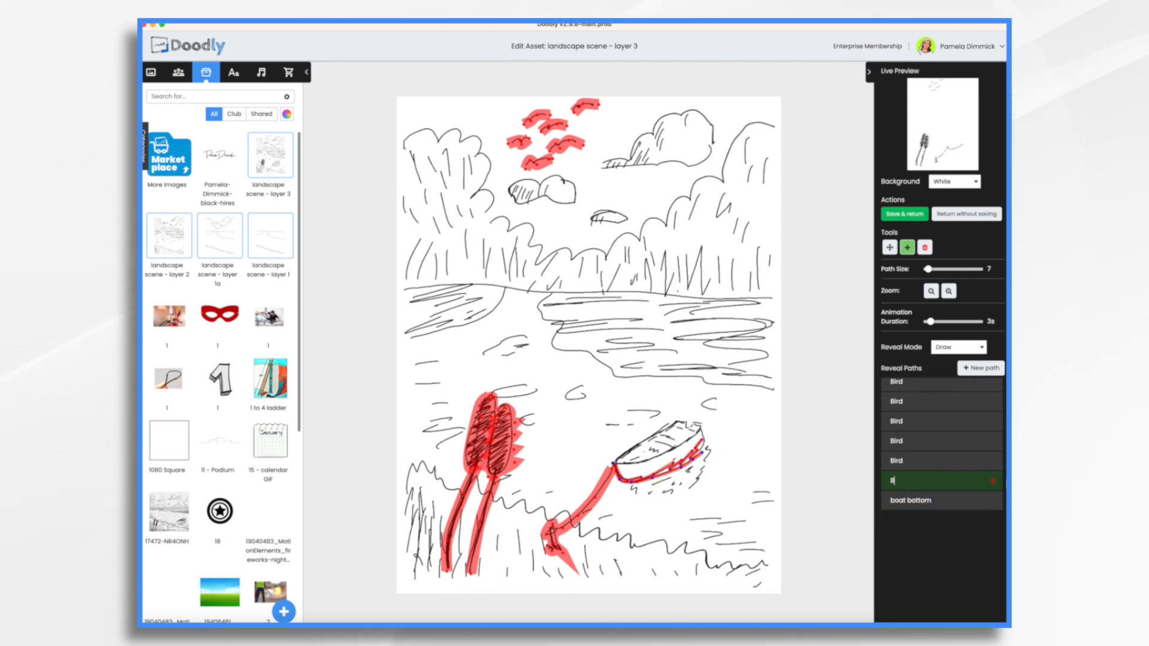
text(Boat bottom)
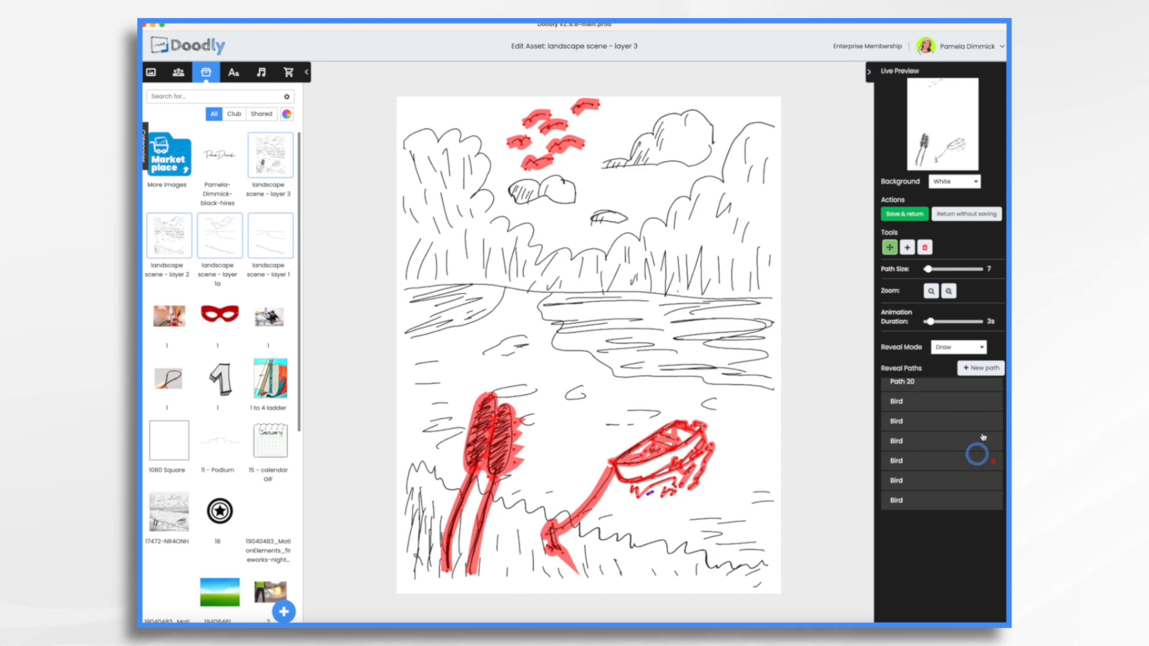
click(905, 214)
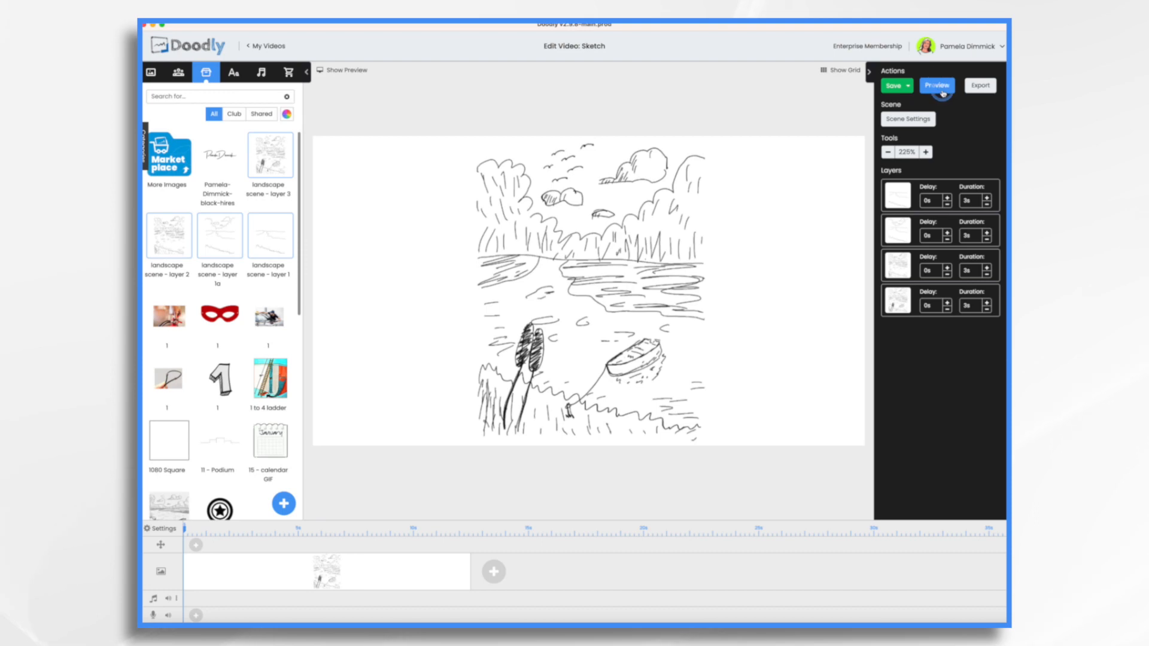
Step: Preview the scene animation and close the preview
click(937, 86)
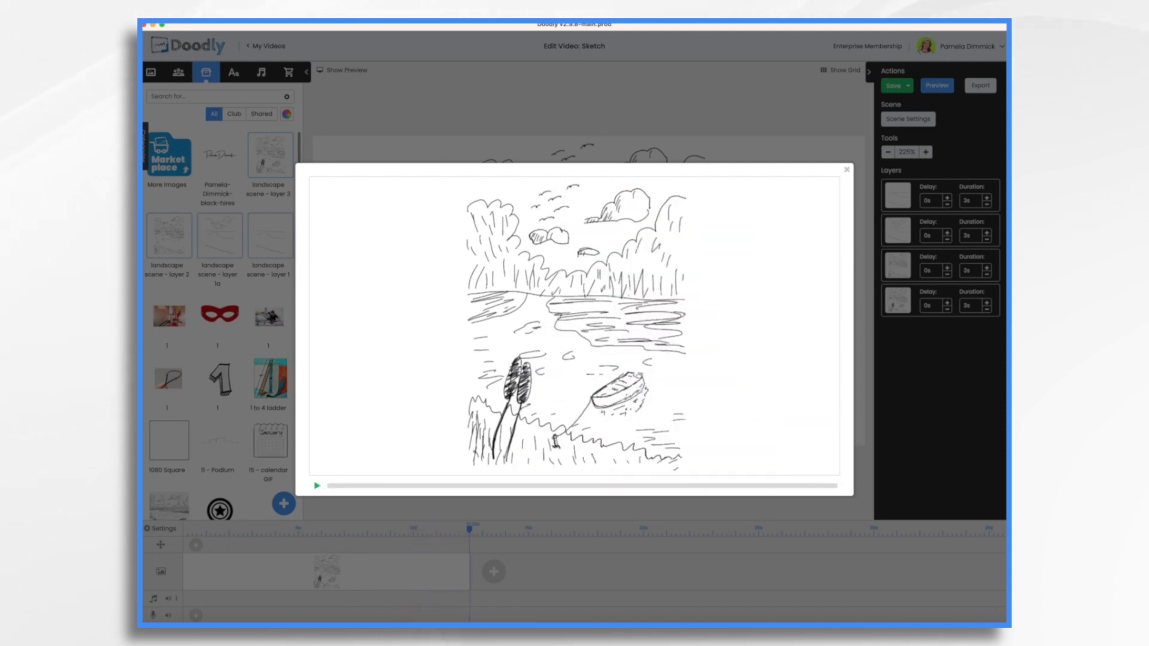
click(845, 170)
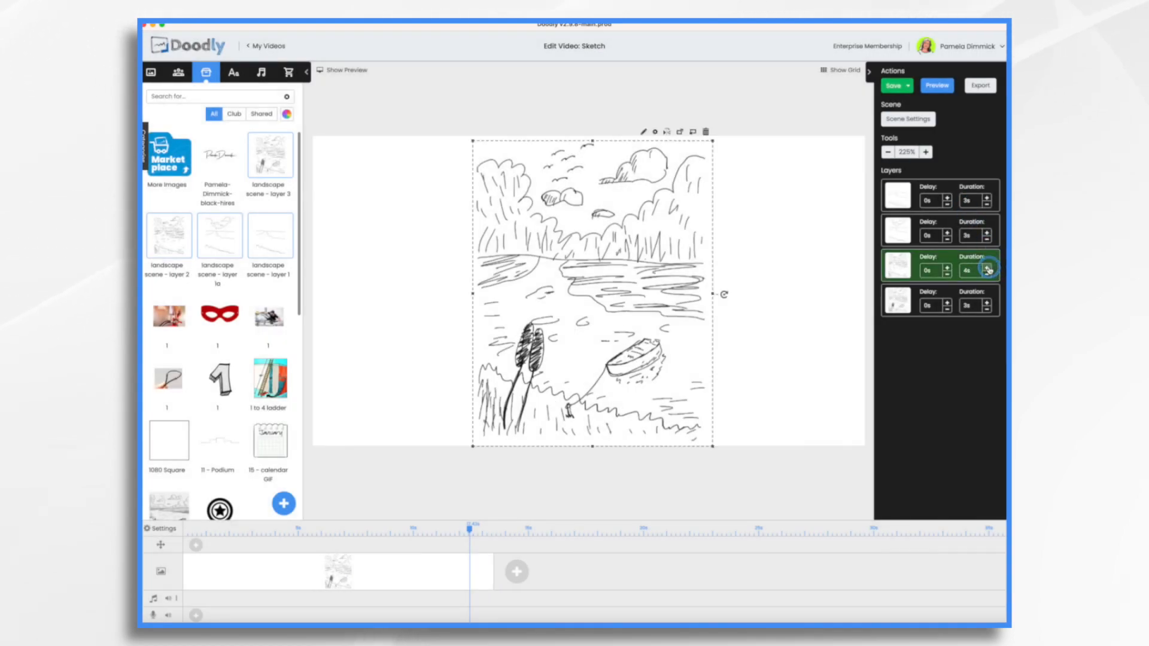
Step: Adjust the landscape layer durations and give the last landscape layer a start delay
click(987, 267)
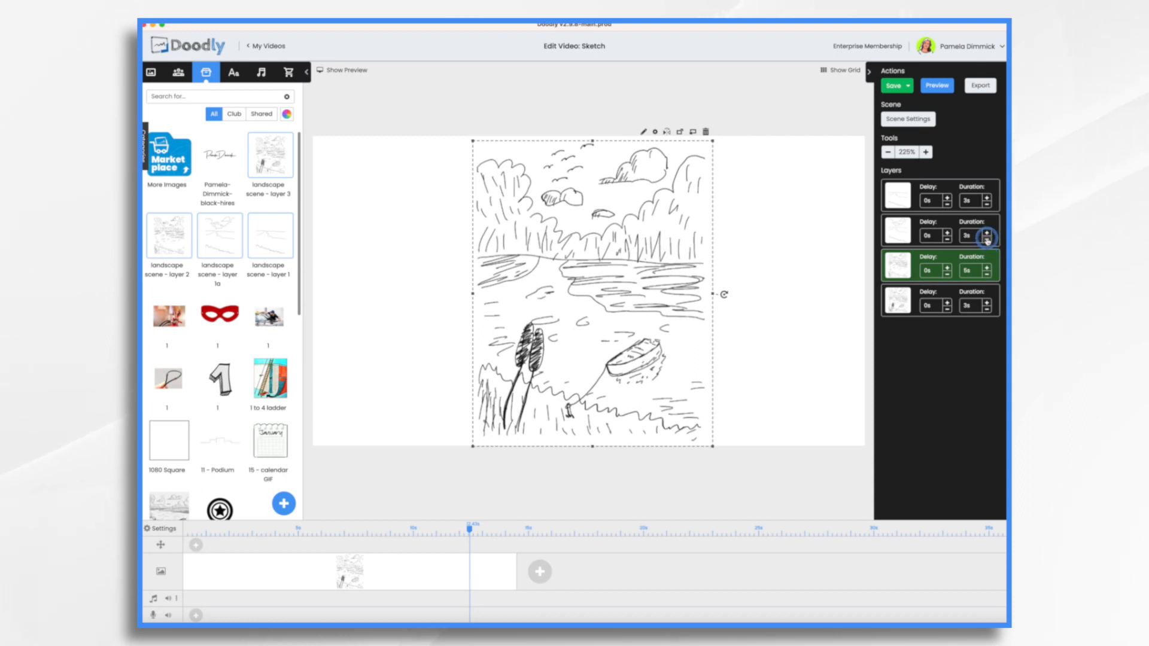
click(986, 238)
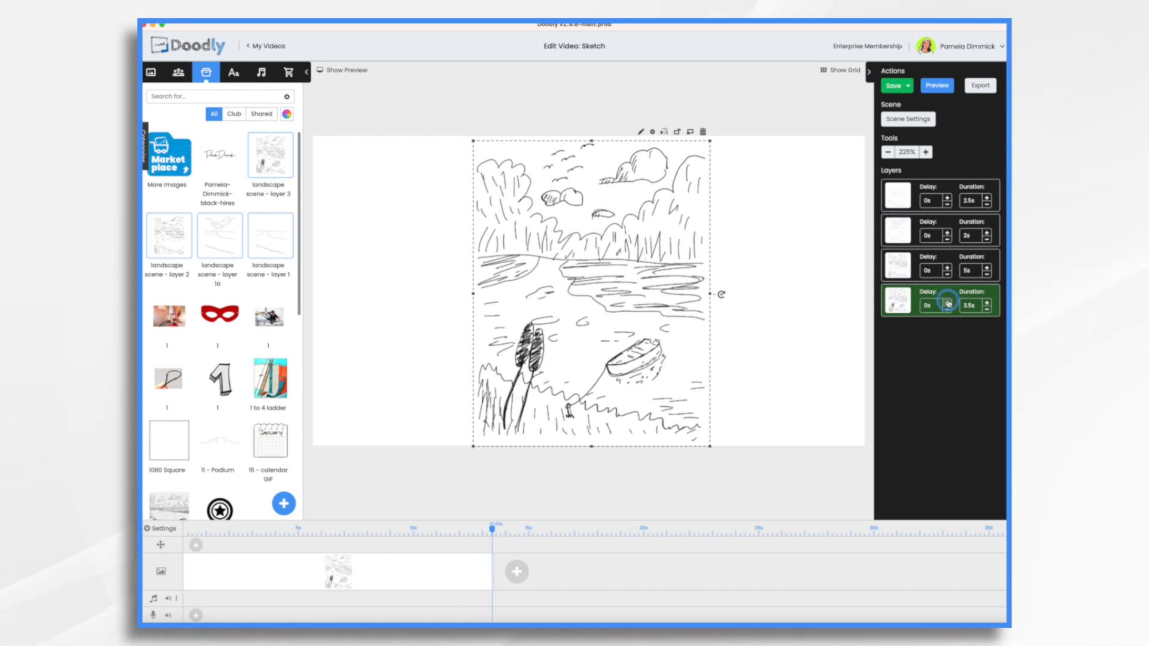
click(945, 302)
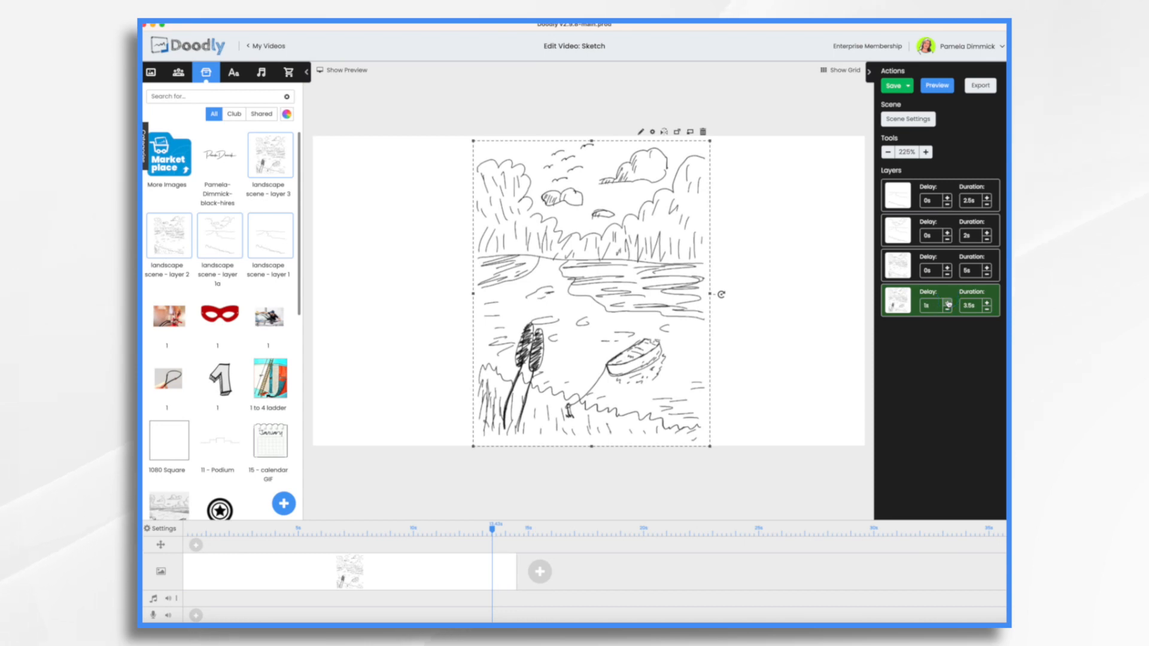
click(947, 302)
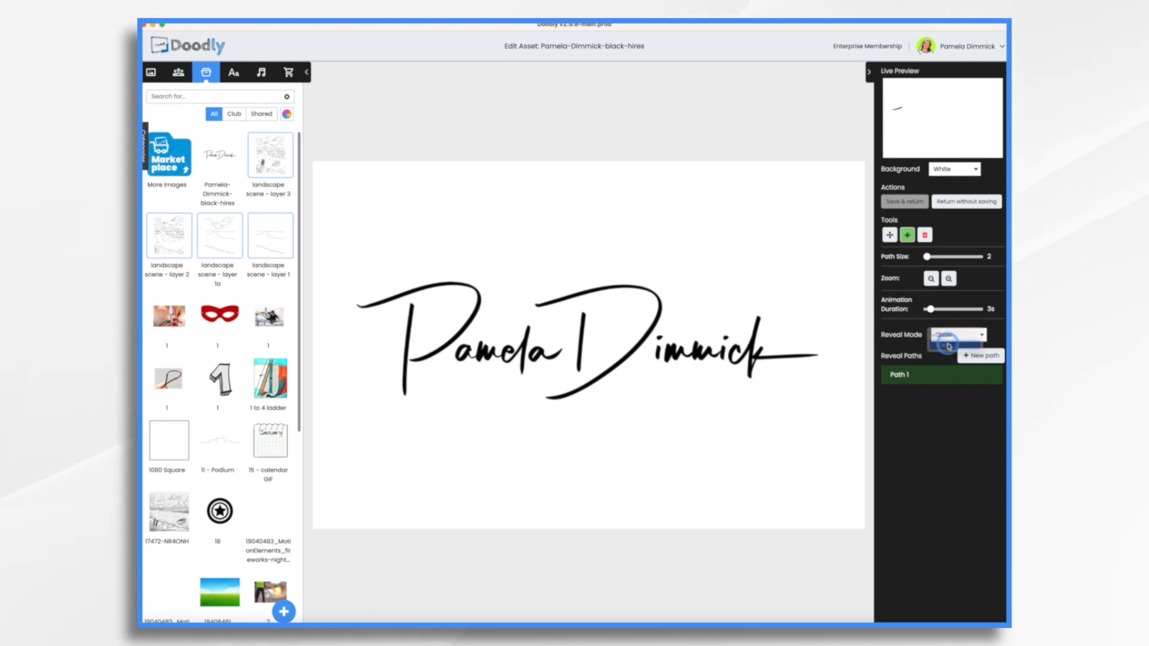
Step: Set the signature's Reveal Mode to Fade, save it, and shorten its duration to 3s
click(905, 201)
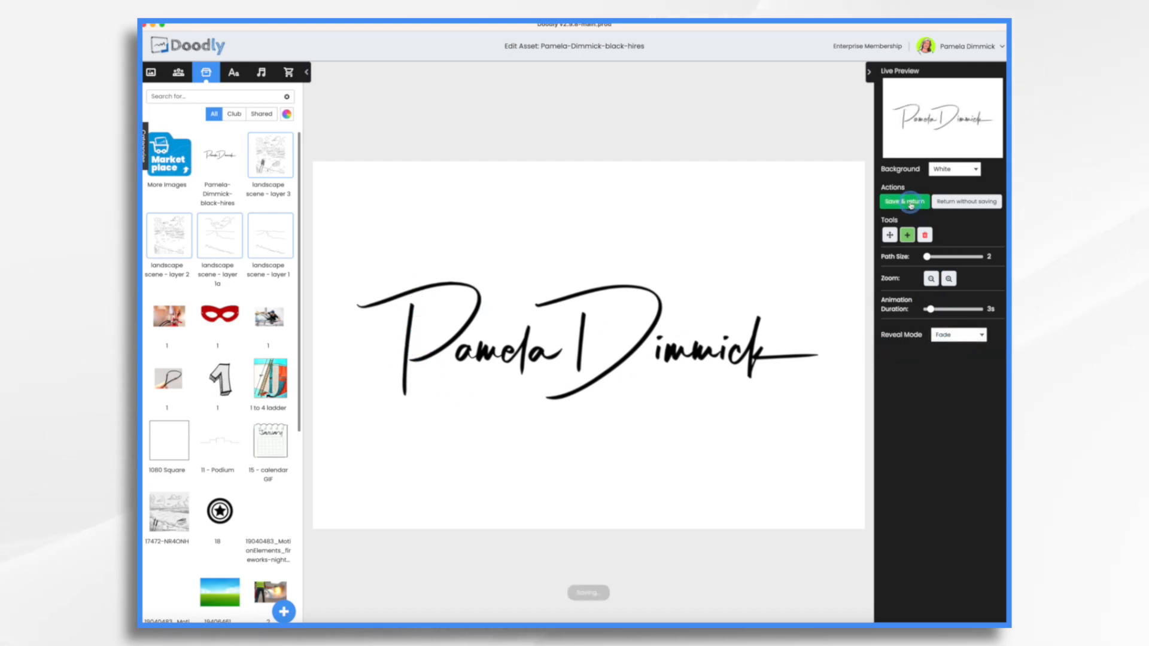
click(905, 201)
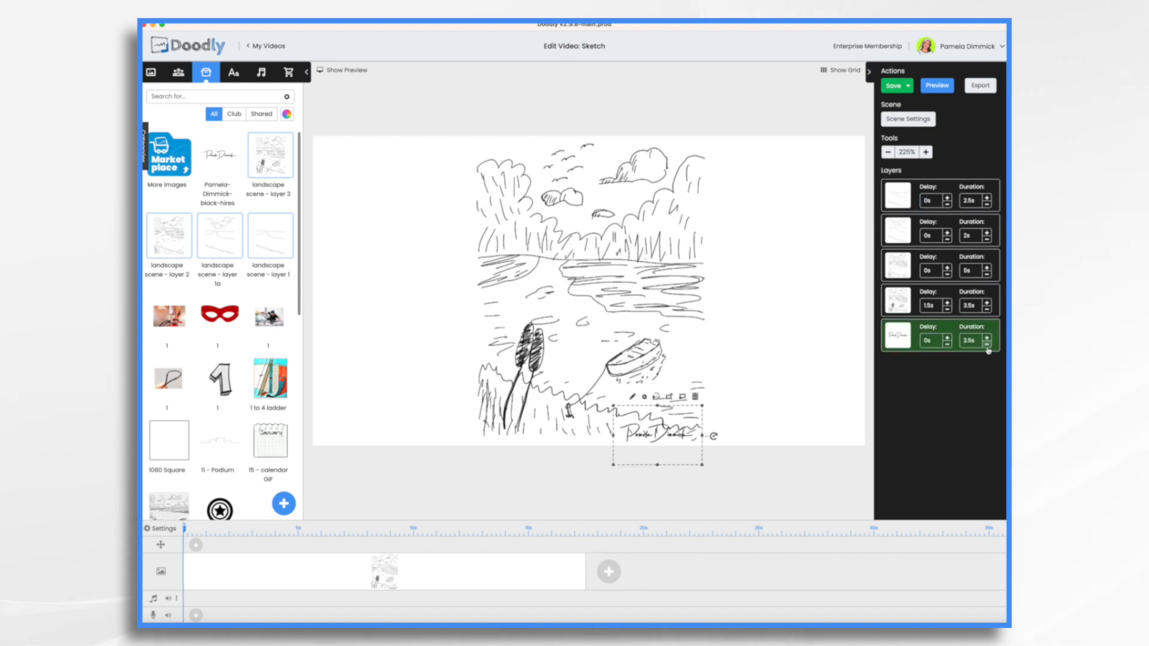
click(947, 336)
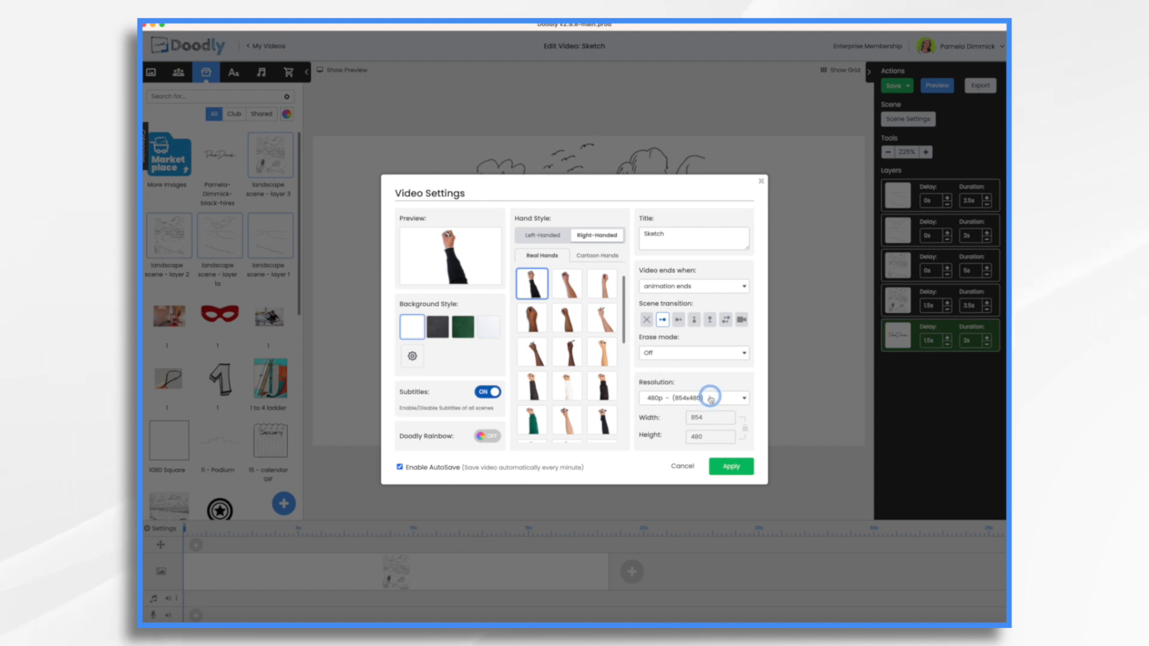
Step: Set Video Settings to a Custom 1600 × 1920 resolution and apply it
click(712, 397)
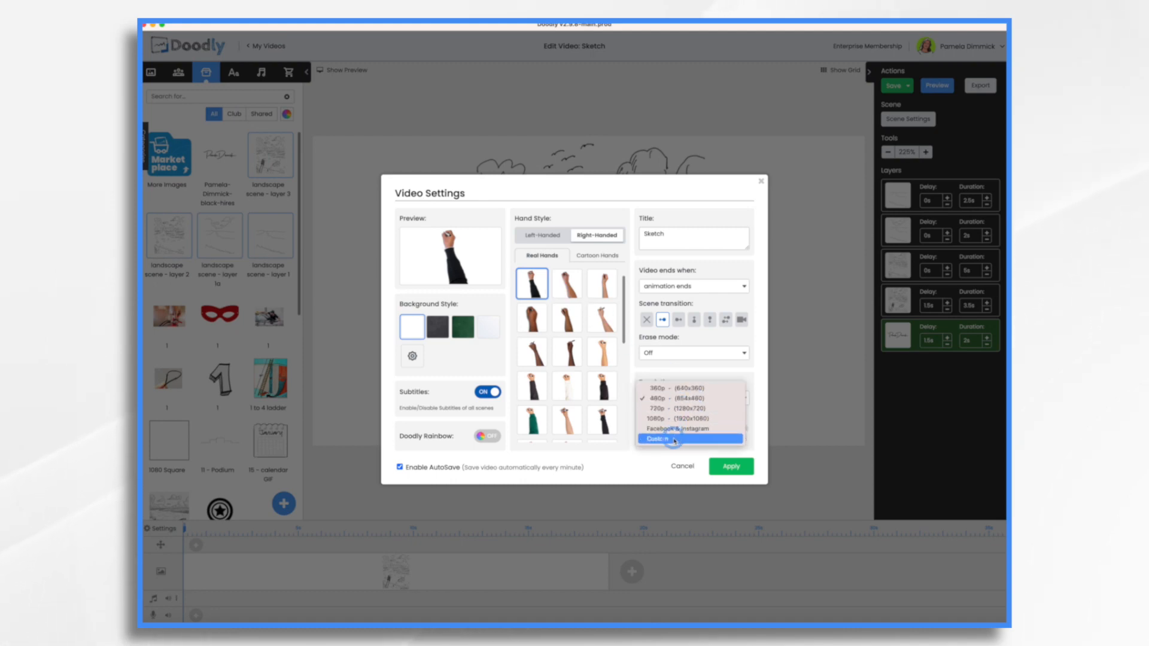
click(658, 438)
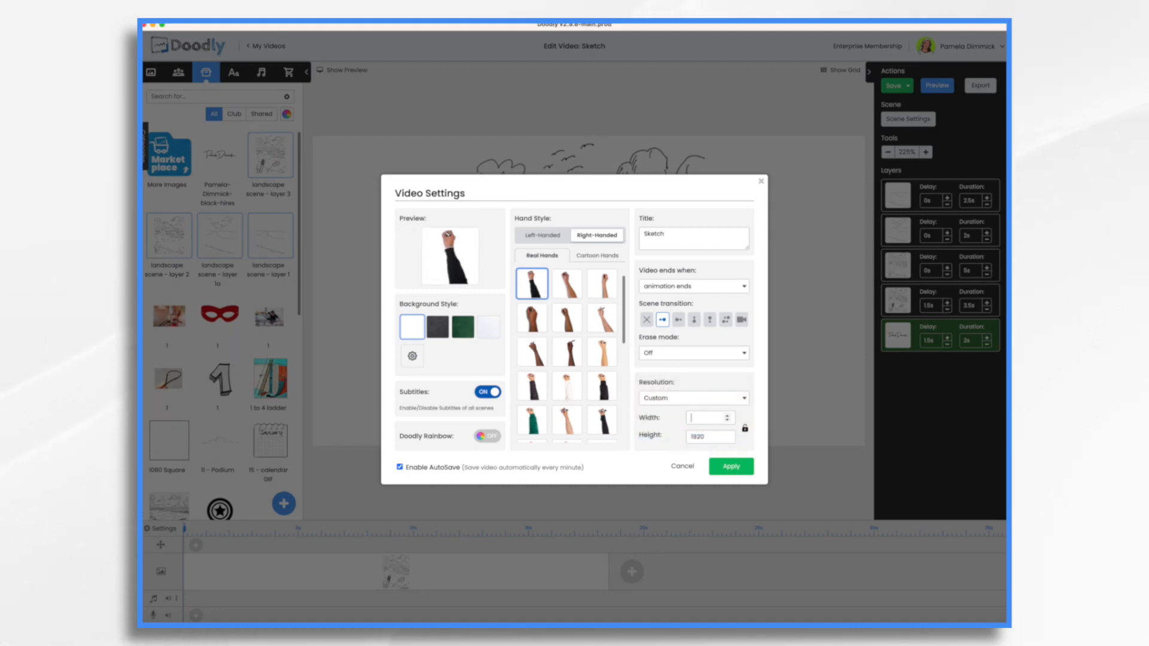
text(1600)
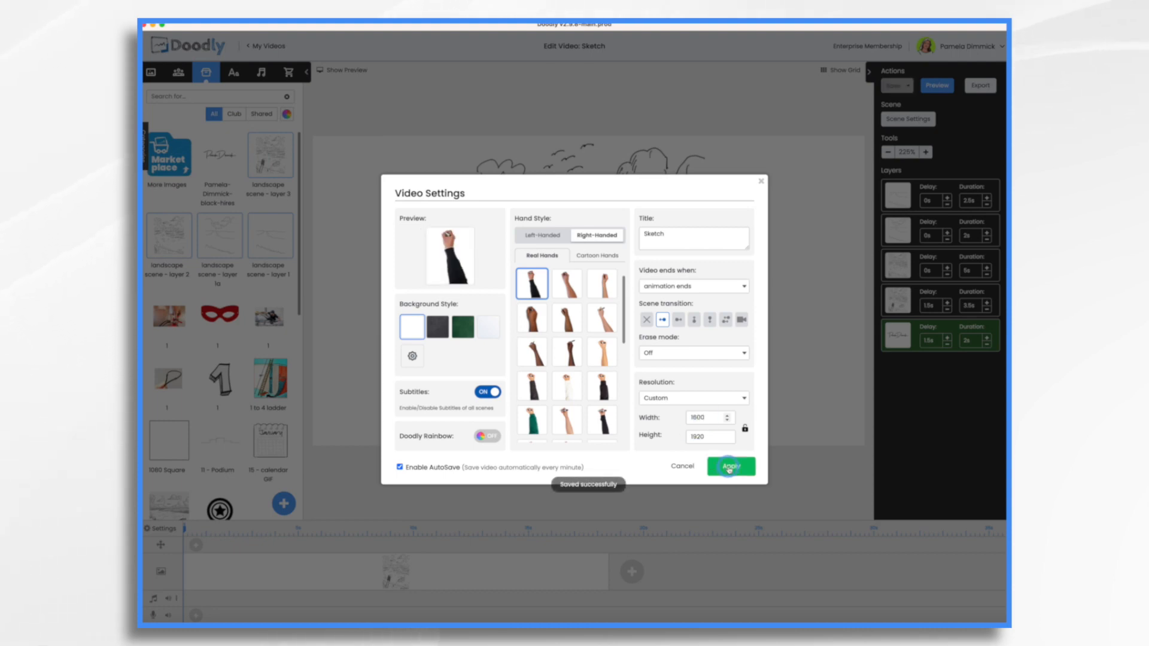
click(730, 466)
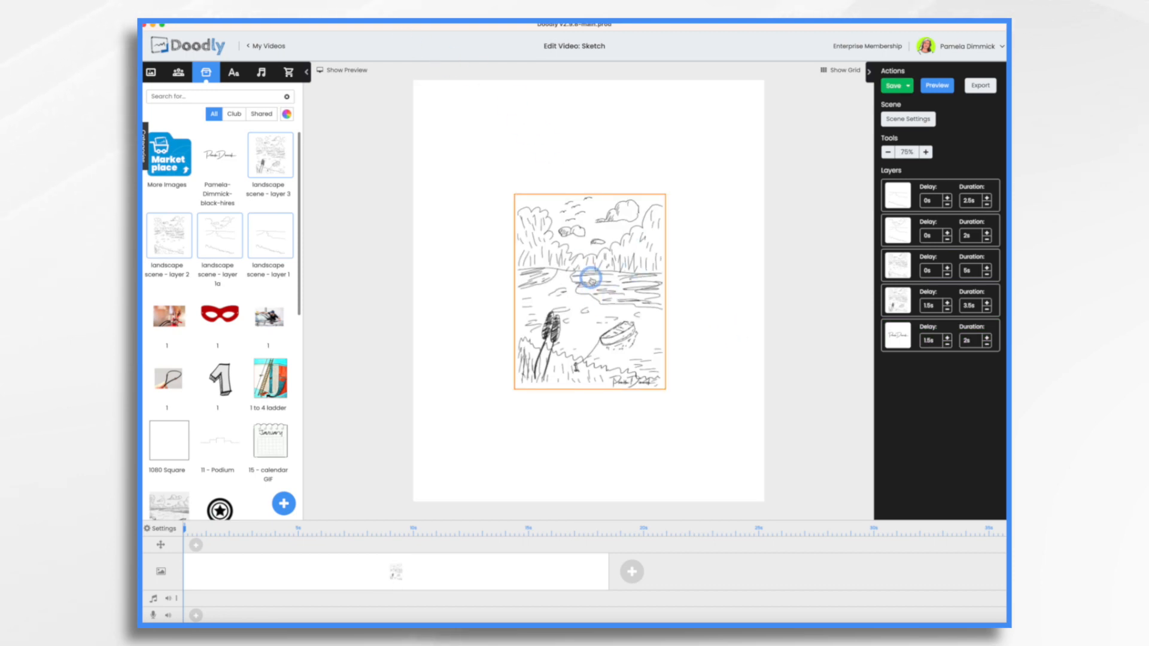
Step: Select all layers and enlarge the artwork to fill the portrait canvas
click(590, 277)
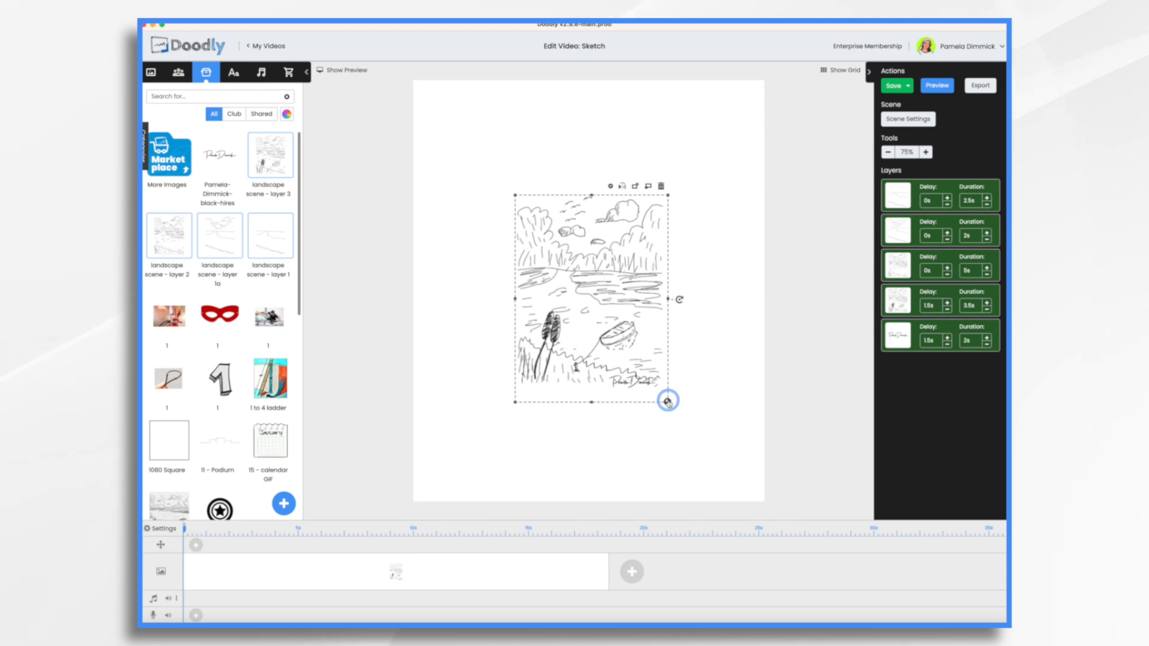
drag(666, 401, 670, 438)
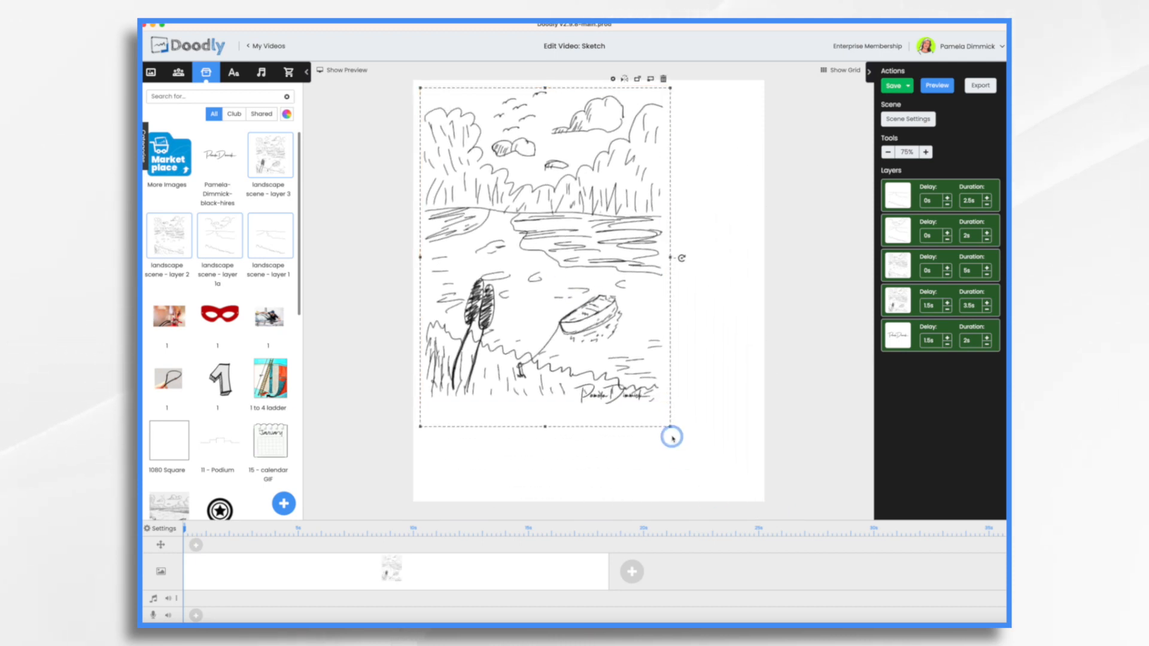
drag(670, 437, 623, 335)
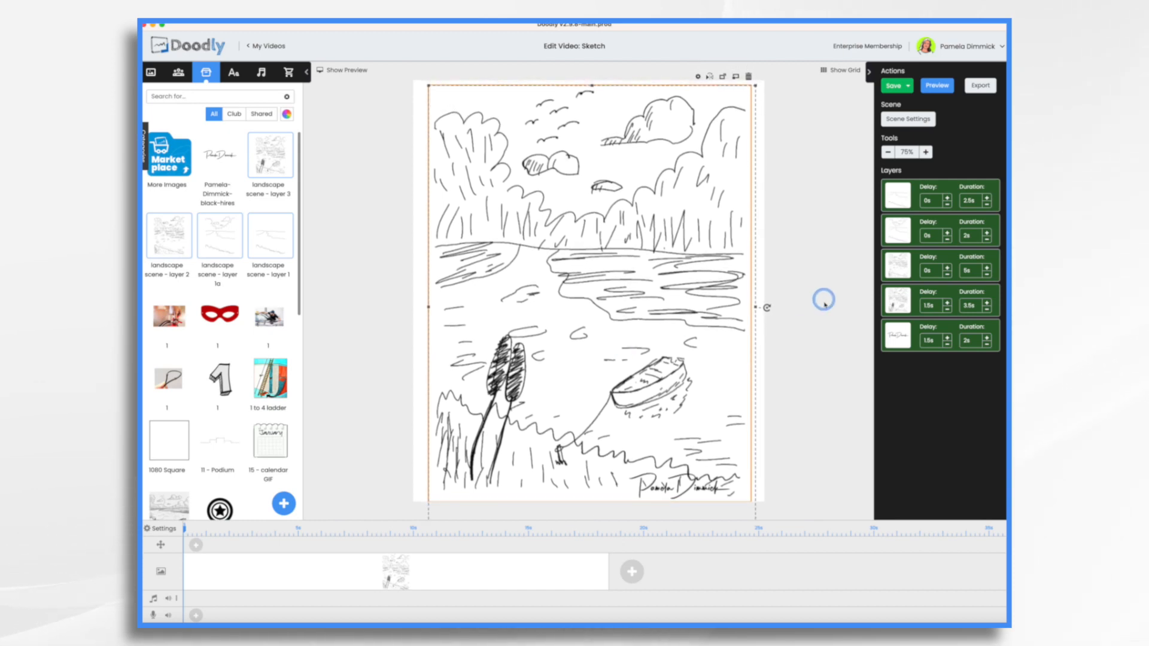
click(907, 119)
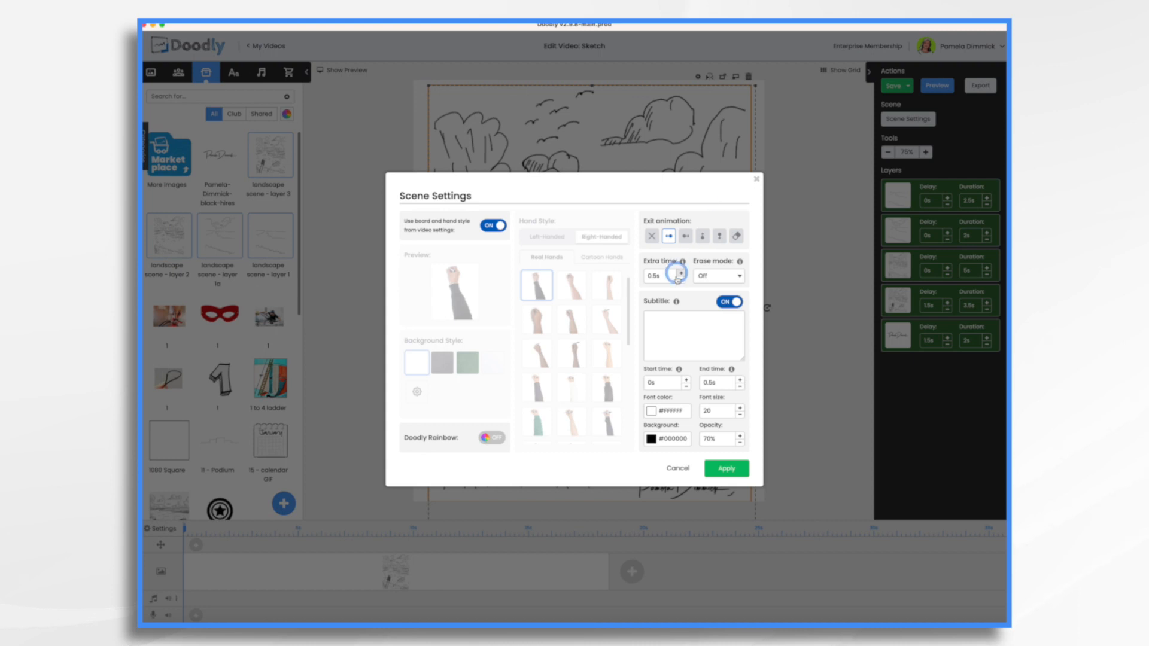
Step: Set the scene's Extra time to 15s and apply it
click(680, 279)
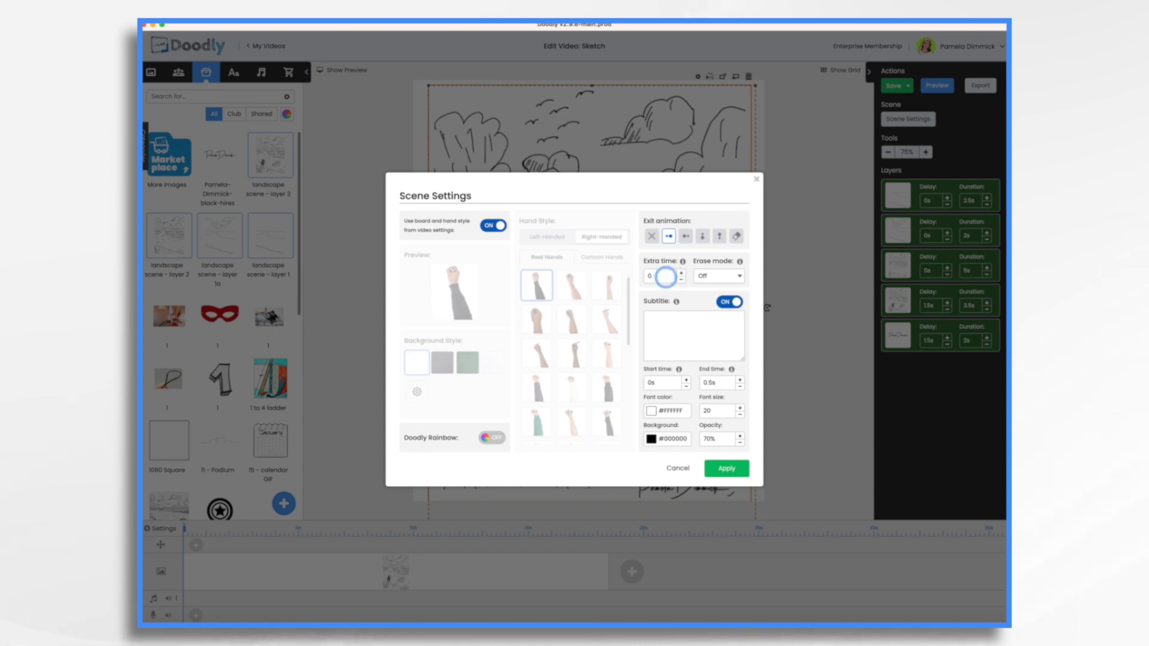
click(681, 273)
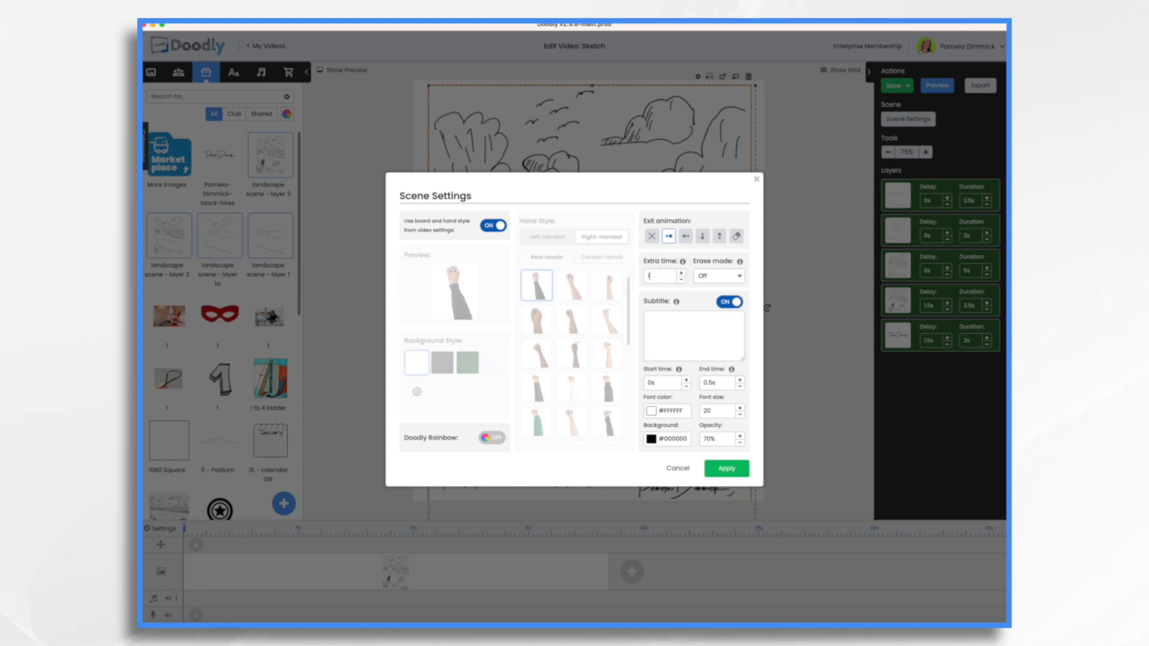
text(1500)
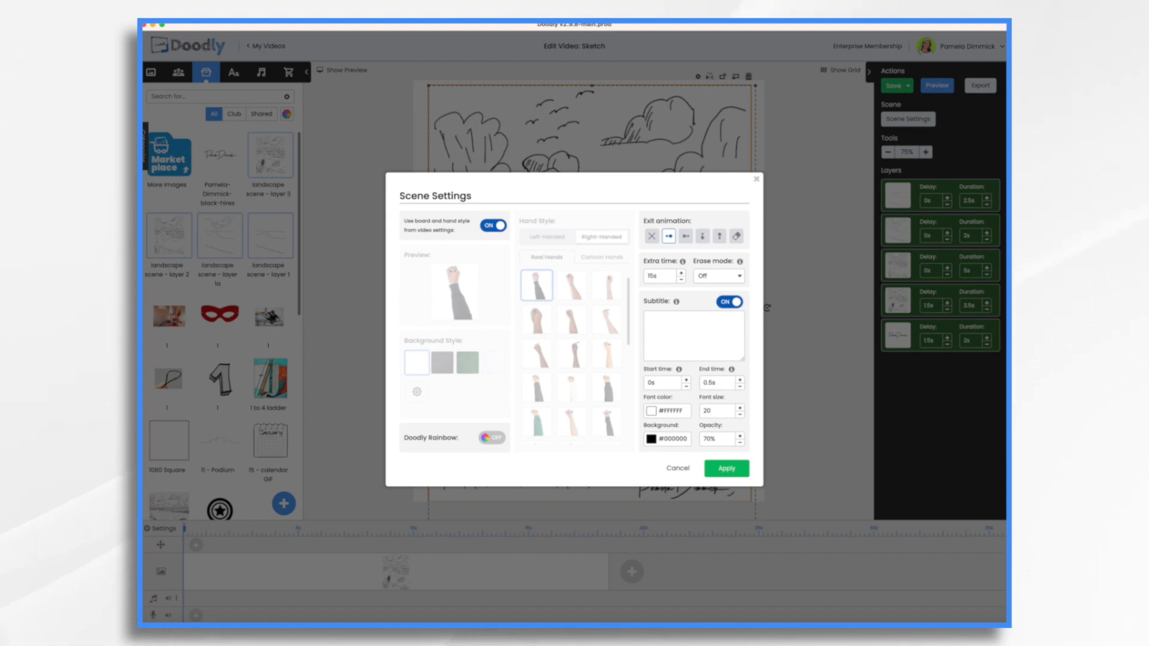
click(725, 468)
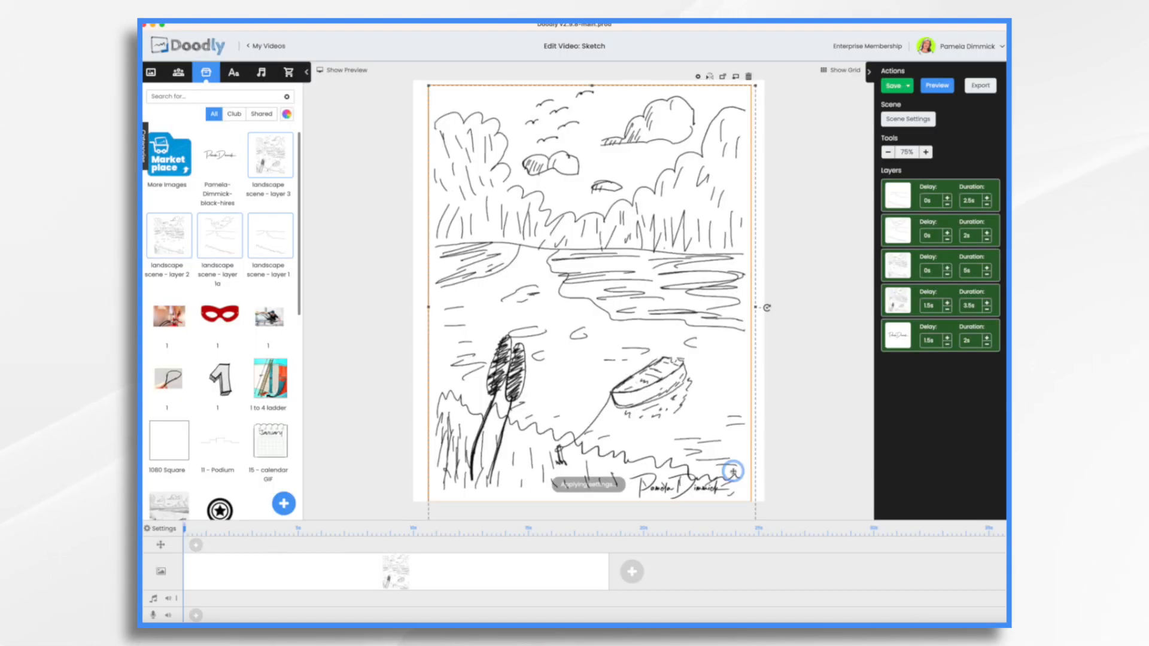